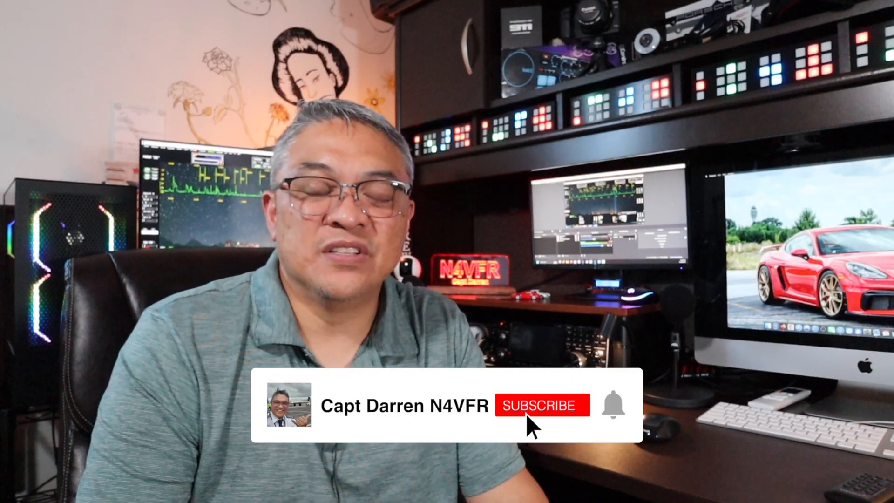
Open Thetis Setup on the Serial/Network/Midi CAT > Network settings page
{"action": "left_click", "coordinate": [541, 405]}
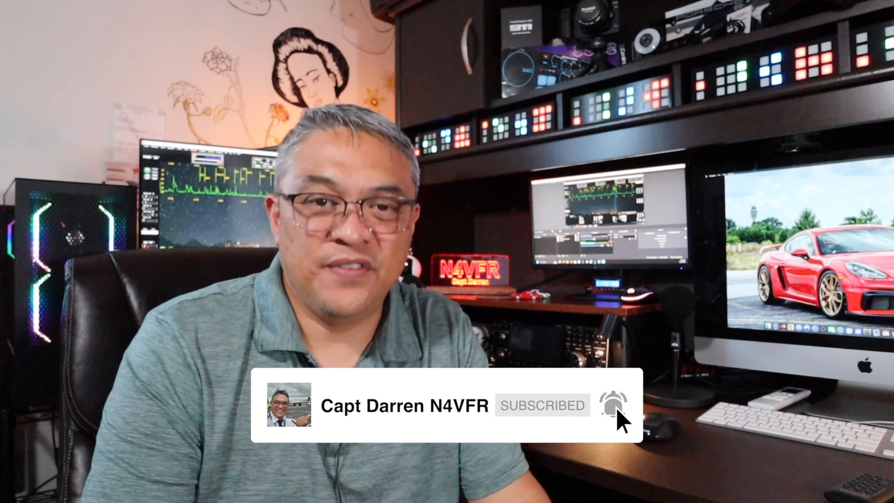
{"action": "left_click", "coordinate": [613, 405]}
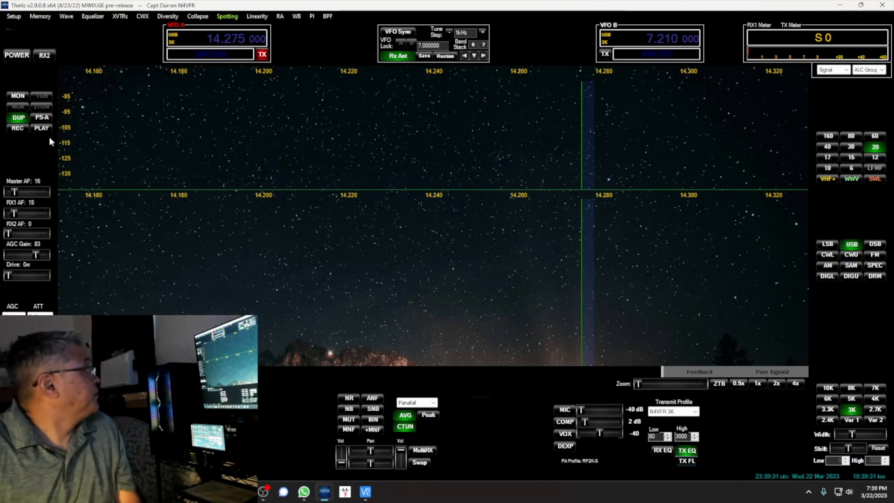
{"action": "mouse_move", "coordinate": [33, 45]}
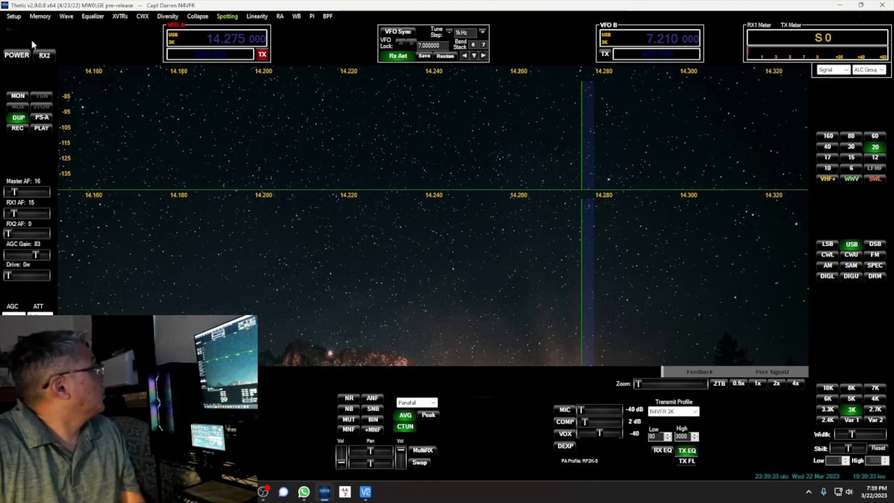
{"action": "left_click", "coordinate": [13, 16]}
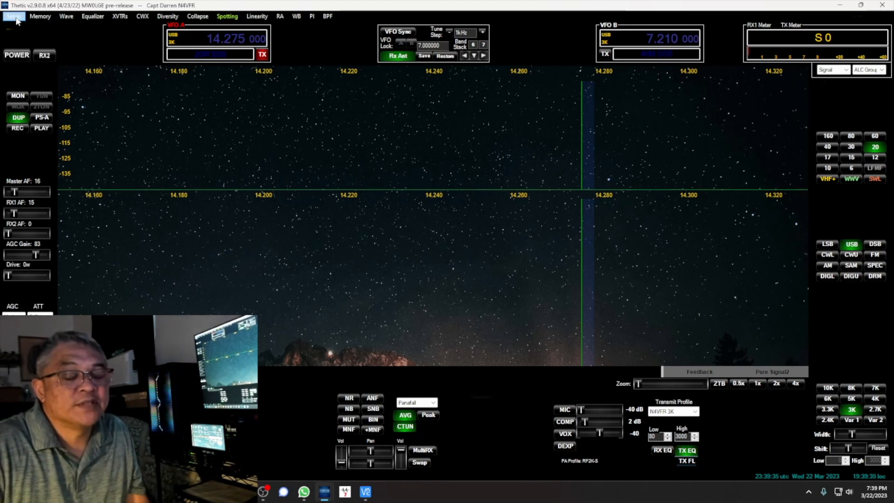
{"action": "left_click", "coordinate": [13, 16]}
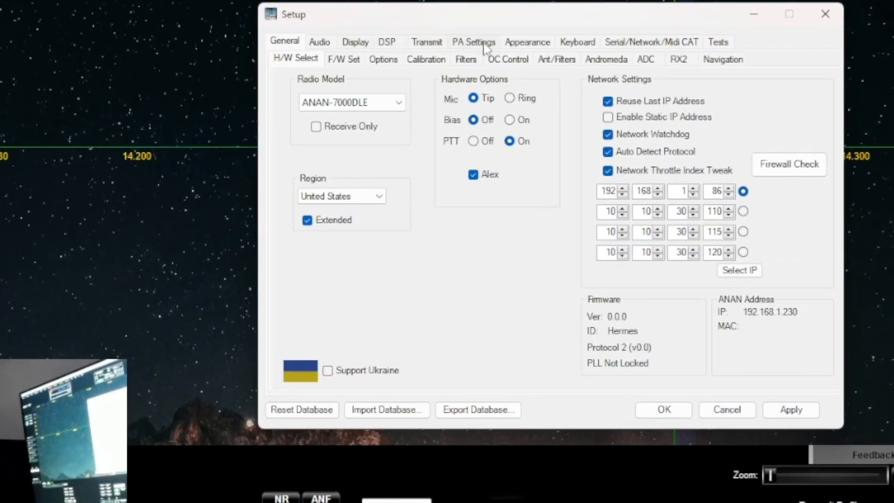
{"action": "mouse_move", "coordinate": [618, 51]}
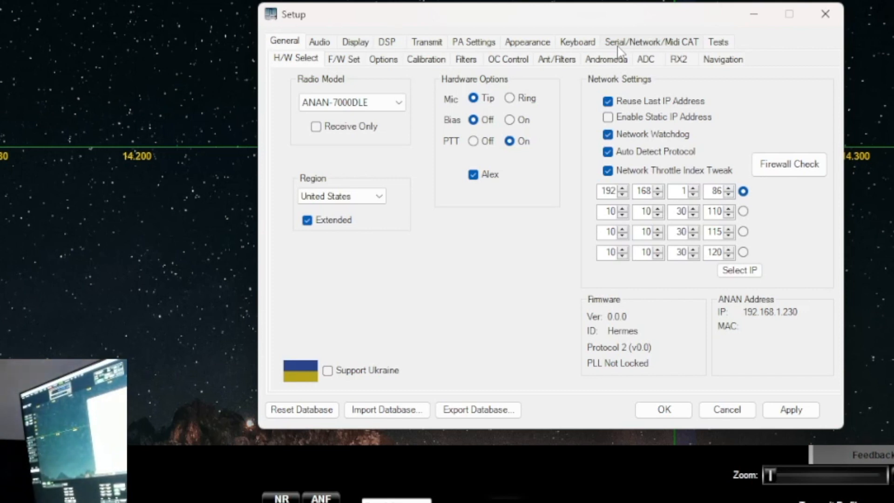
{"action": "left_click", "coordinate": [650, 41]}
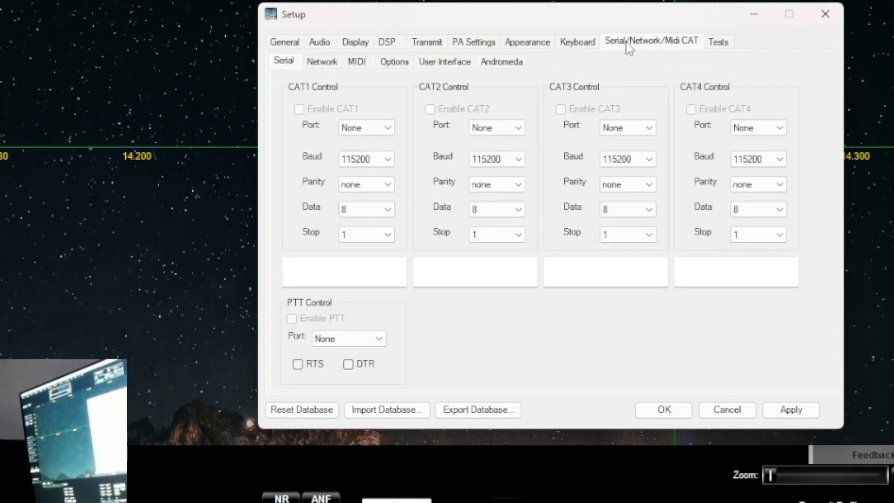
{"action": "mouse_move", "coordinate": [334, 21]}
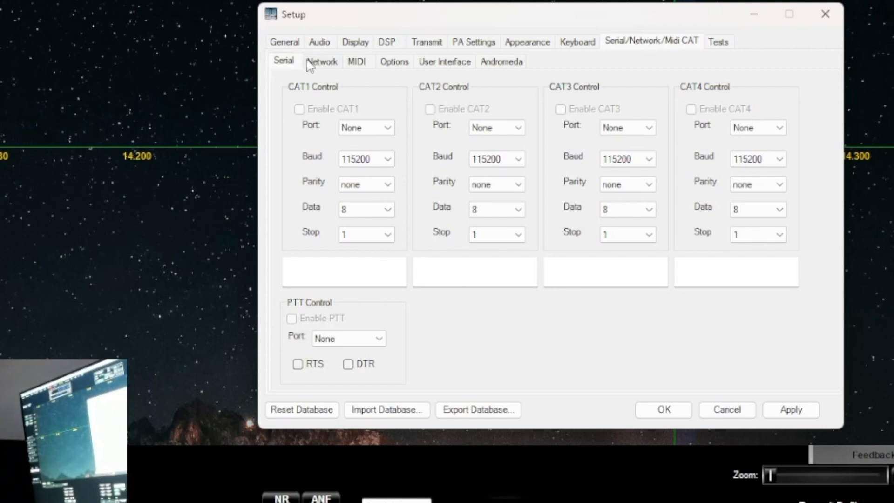
{"action": "left_click", "coordinate": [321, 61]}
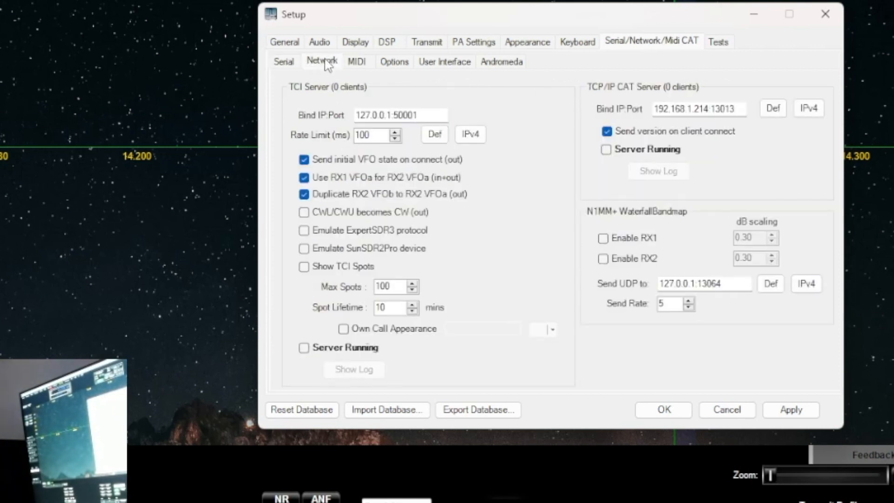
{"action": "mouse_move", "coordinate": [330, 74]}
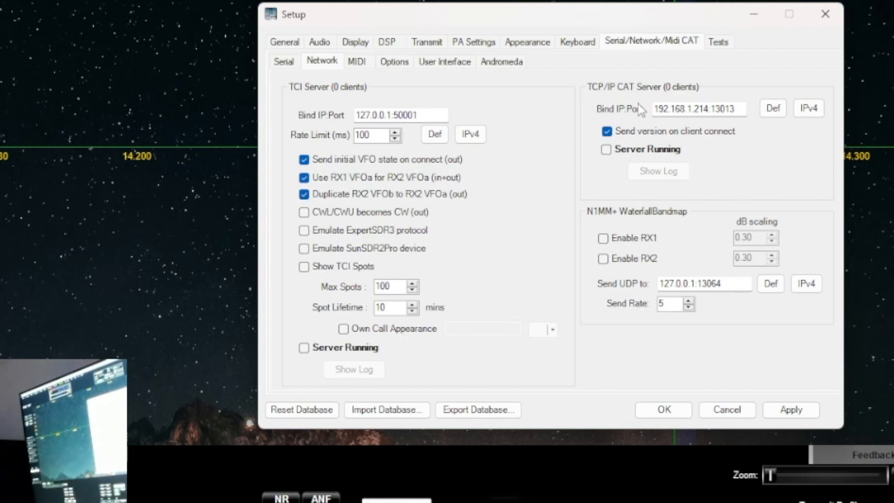
{"action": "mouse_move", "coordinate": [653, 122]}
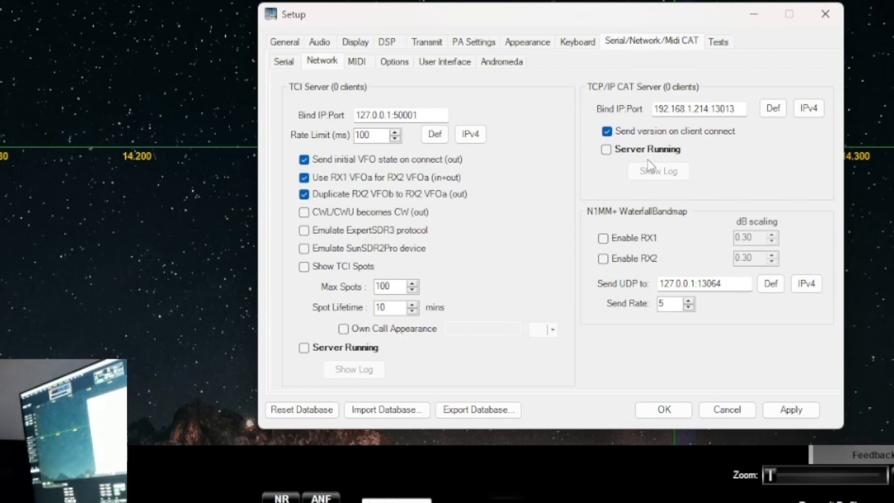
{"action": "mouse_move", "coordinate": [302, 108]}
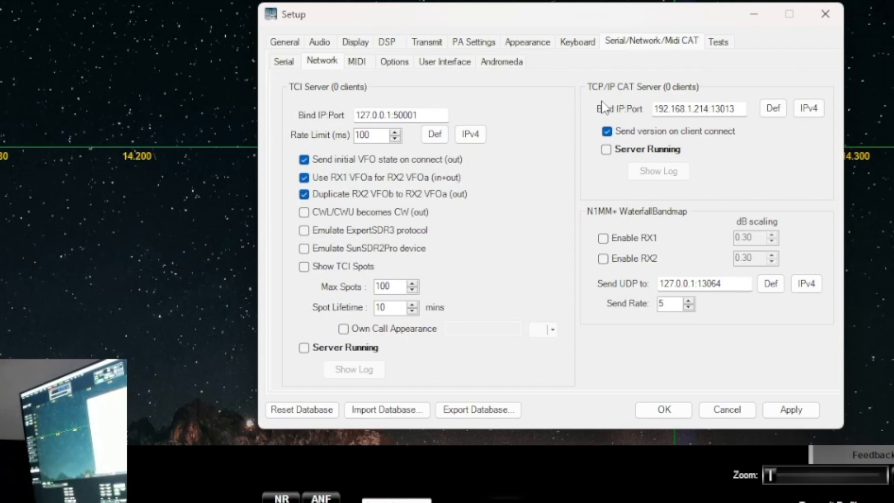
{"action": "mouse_move", "coordinate": [317, 106]}
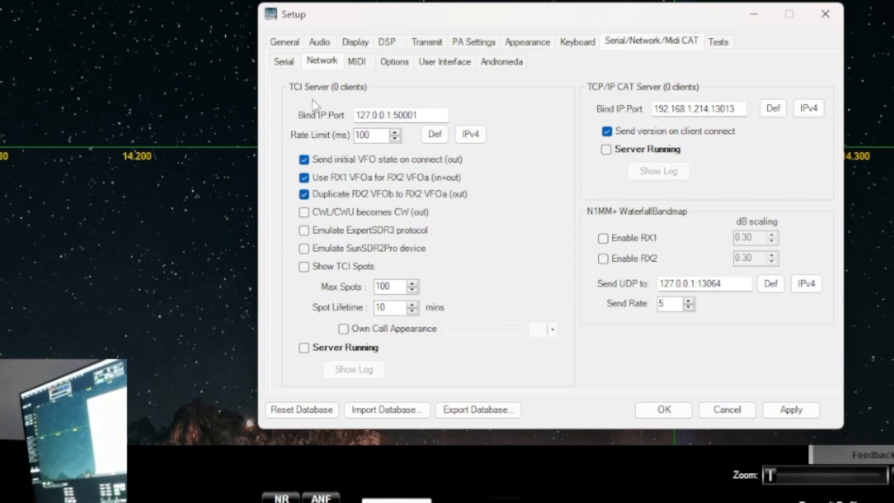
{"action": "mouse_move", "coordinate": [325, 126]}
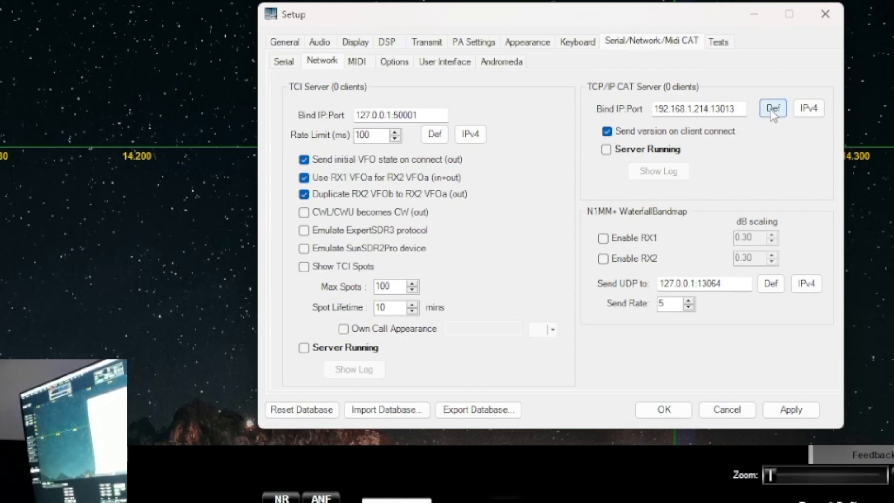
Restore the default TCP/IP CAT bind address 127.0.0.1:13013 and tick Server Running
{"action": "left_click", "coordinate": [772, 108]}
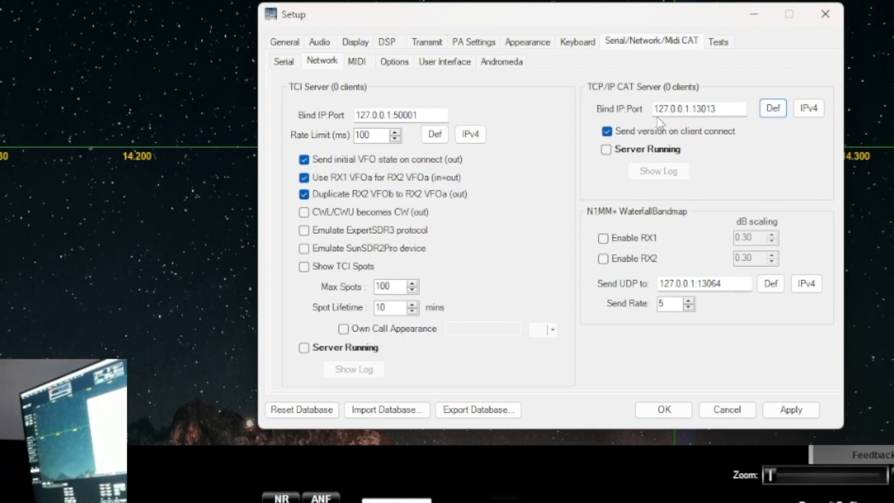
{"action": "mouse_move", "coordinate": [693, 114]}
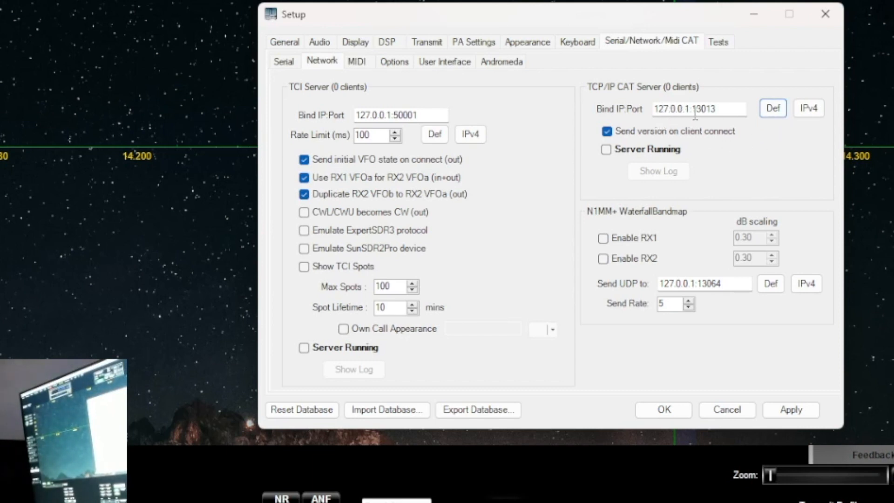
{"action": "mouse_move", "coordinate": [674, 121]}
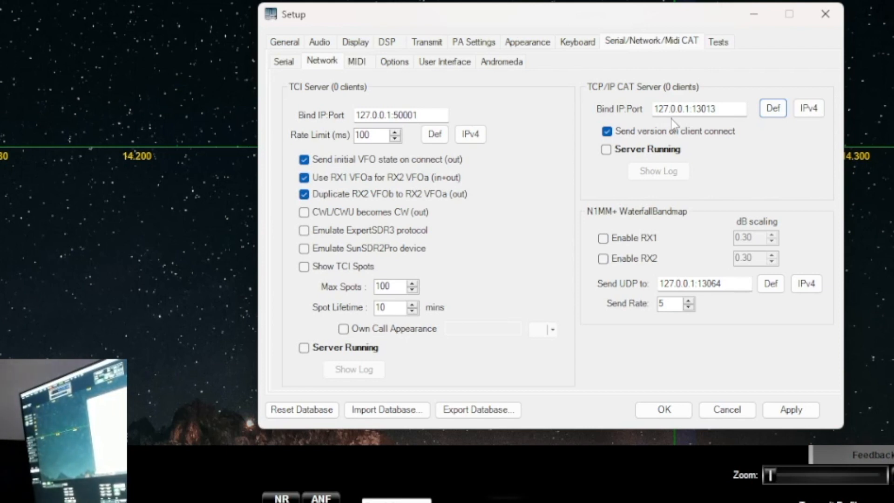
{"action": "mouse_move", "coordinate": [696, 129]}
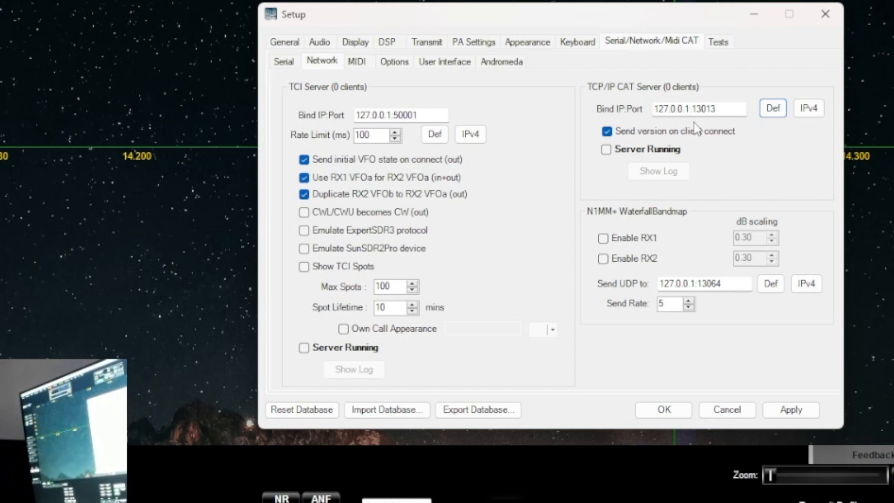
{"action": "mouse_move", "coordinate": [698, 126]}
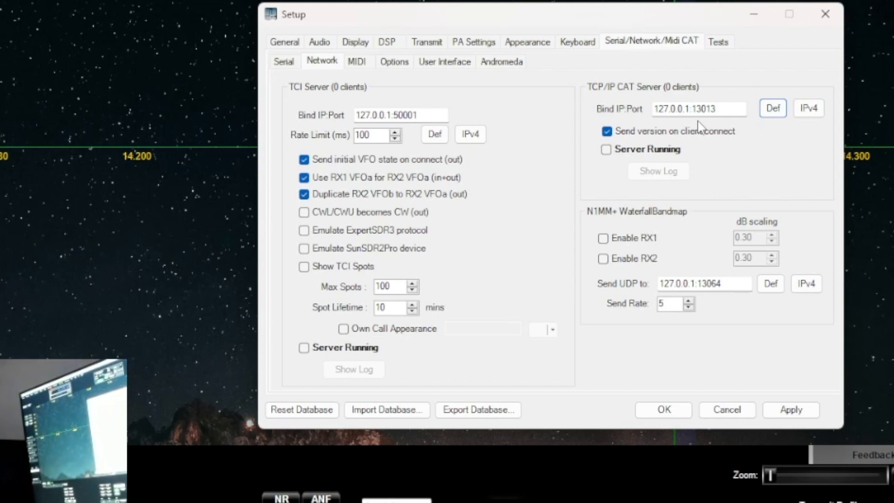
{"action": "mouse_move", "coordinate": [788, 127]}
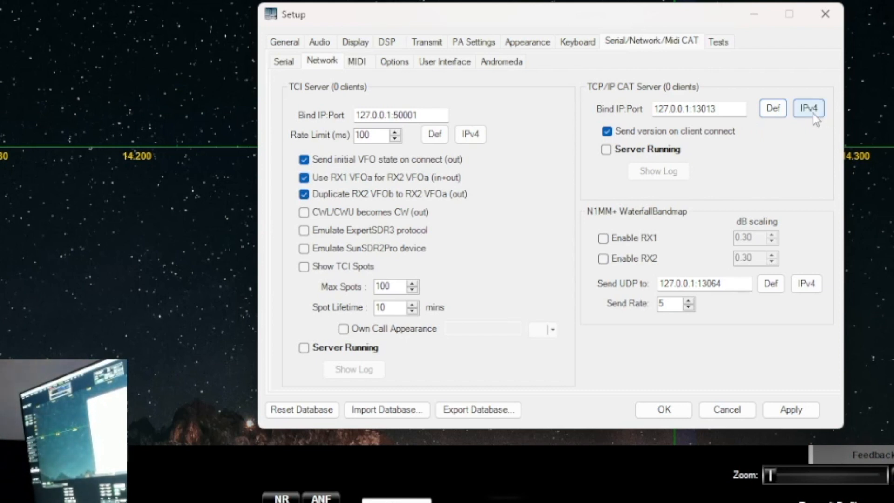
{"action": "left_click", "coordinate": [807, 107]}
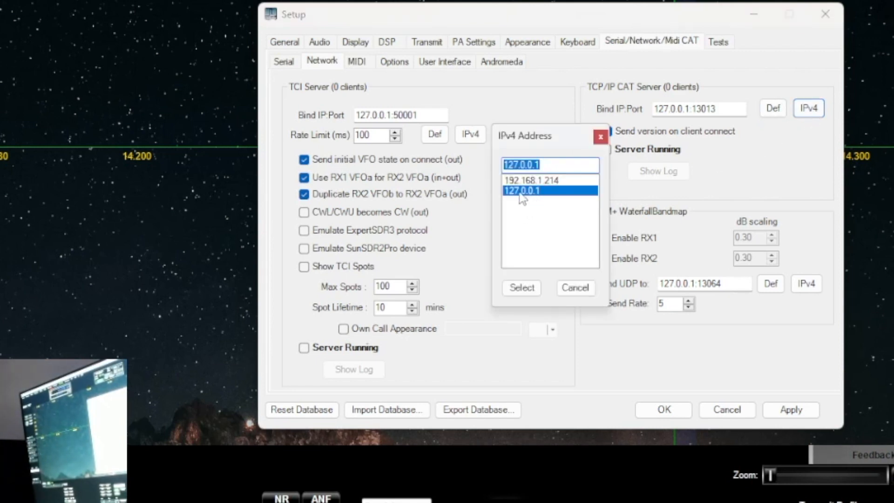
{"action": "mouse_move", "coordinate": [543, 198]}
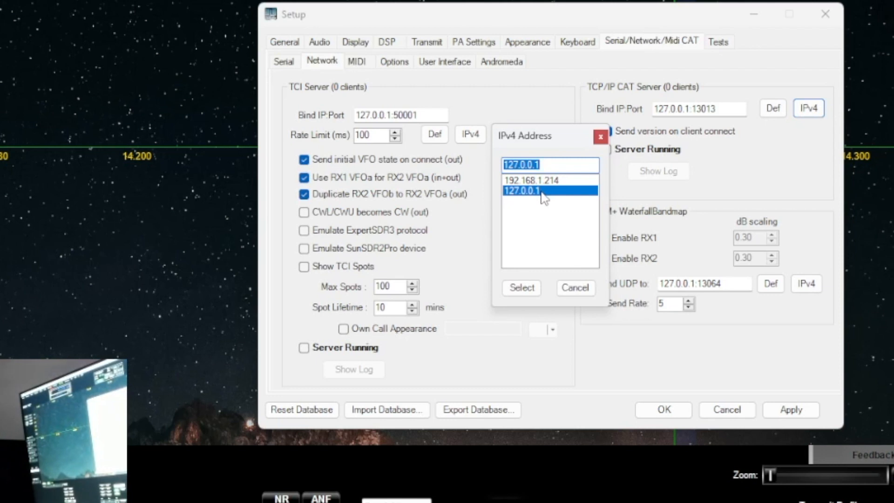
{"action": "mouse_move", "coordinate": [530, 284]}
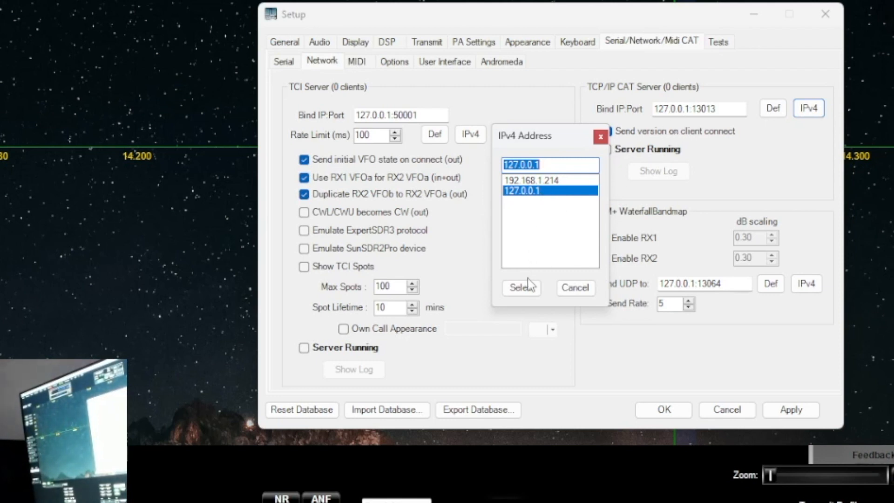
{"action": "left_click", "coordinate": [520, 287]}
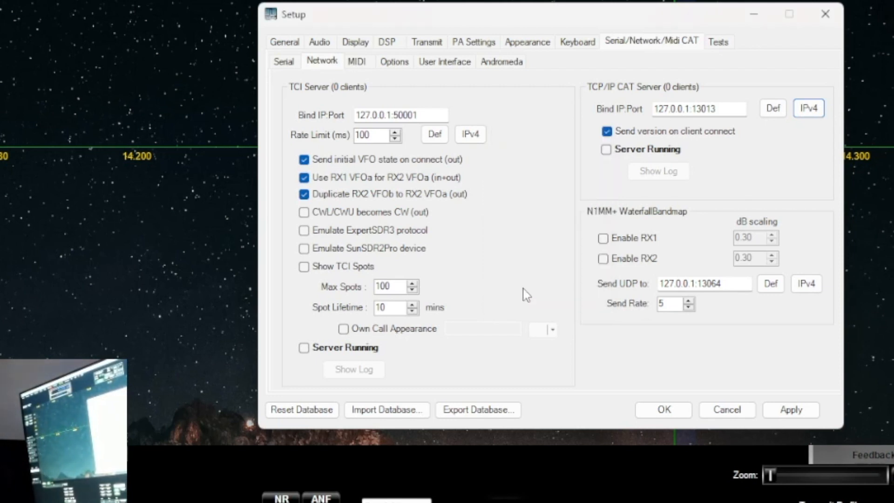
{"action": "left_click", "coordinate": [606, 149]}
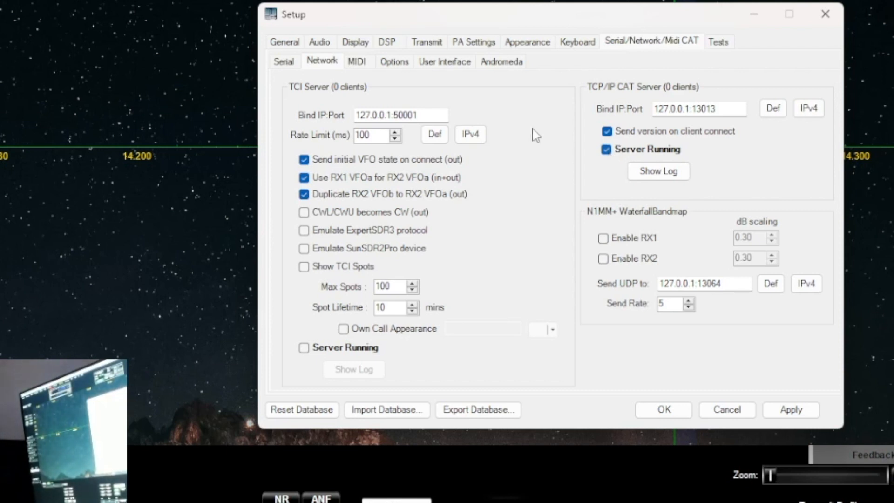
{"action": "mouse_move", "coordinate": [398, 155]}
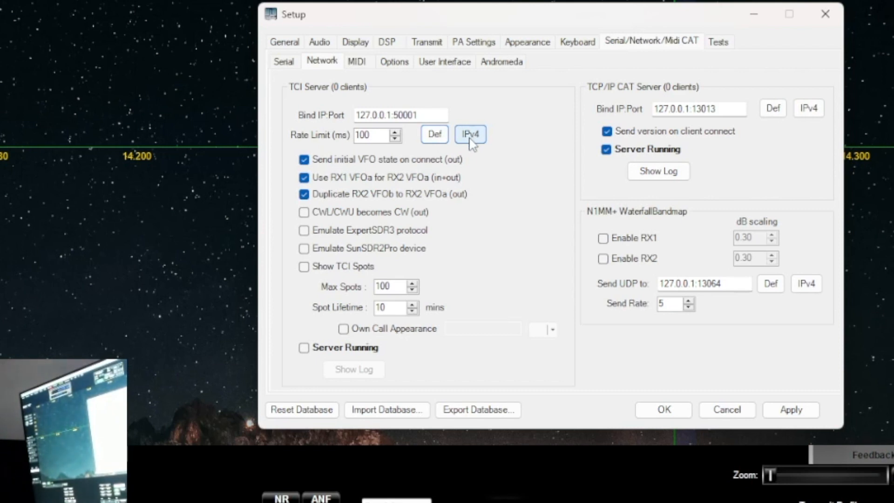
Bind the TCI server to IPv4 192.168.1.214 on port 50001 and enable Server Running
{"action": "left_click", "coordinate": [469, 134]}
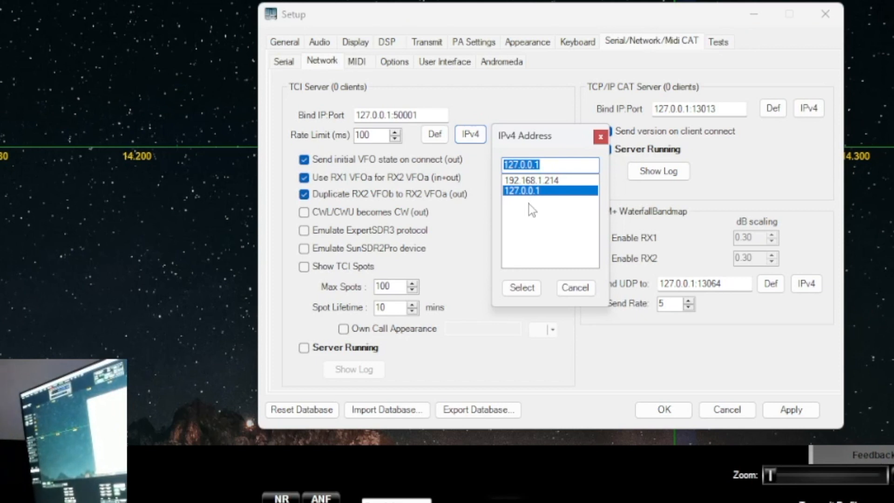
{"action": "left_click", "coordinate": [530, 179]}
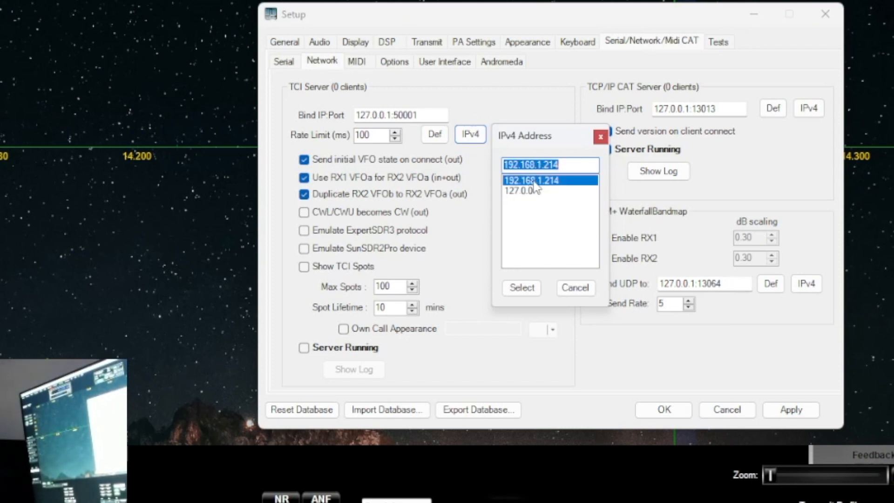
{"action": "left_click", "coordinate": [520, 287]}
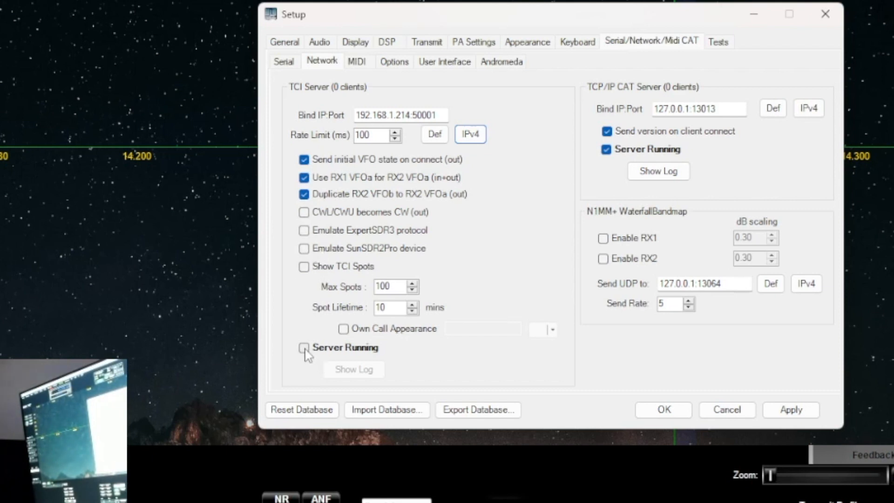
{"action": "left_click", "coordinate": [304, 348]}
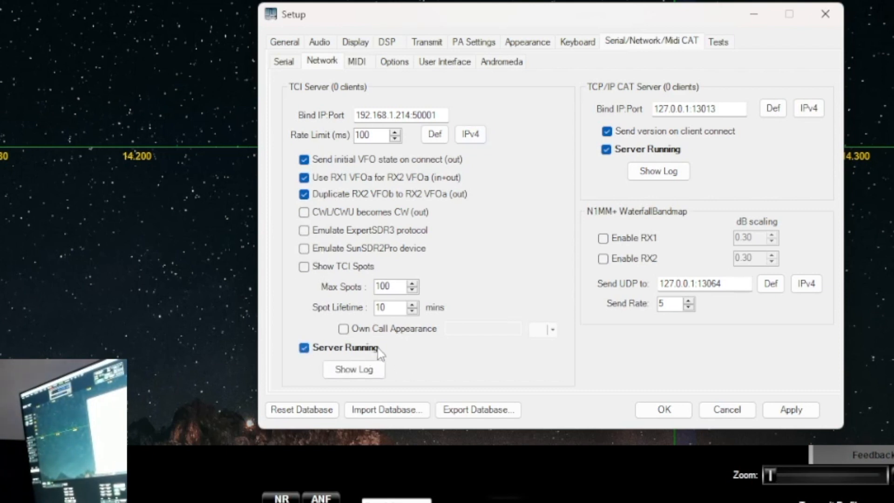
{"action": "mouse_move", "coordinate": [390, 355]}
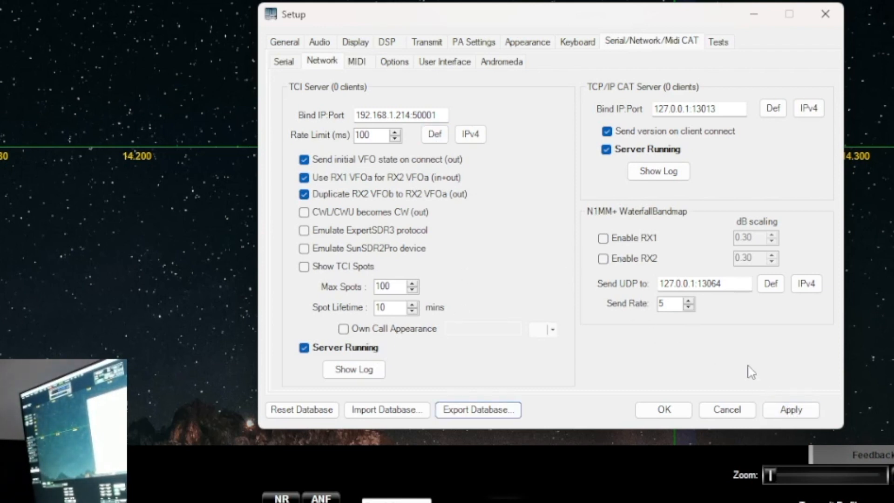
Replace the TCI bind address with 192.168.1.214:13013 and apply the change
{"action": "left_click", "coordinate": [443, 114]}
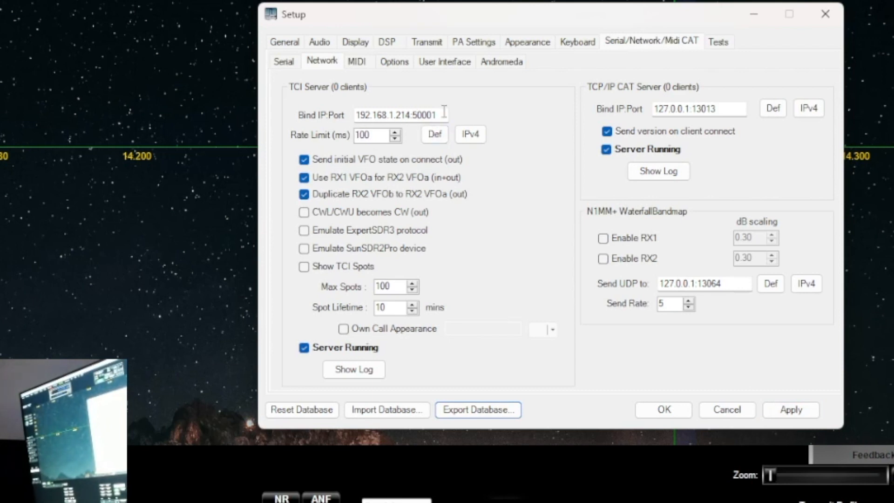
{"action": "triple_click", "coordinate": [395, 114]}
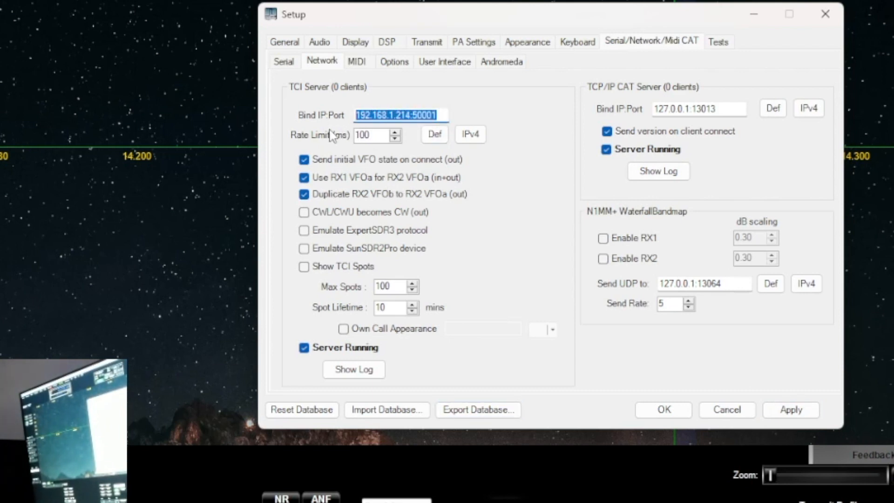
{"action": "mouse_move", "coordinate": [413, 96]}
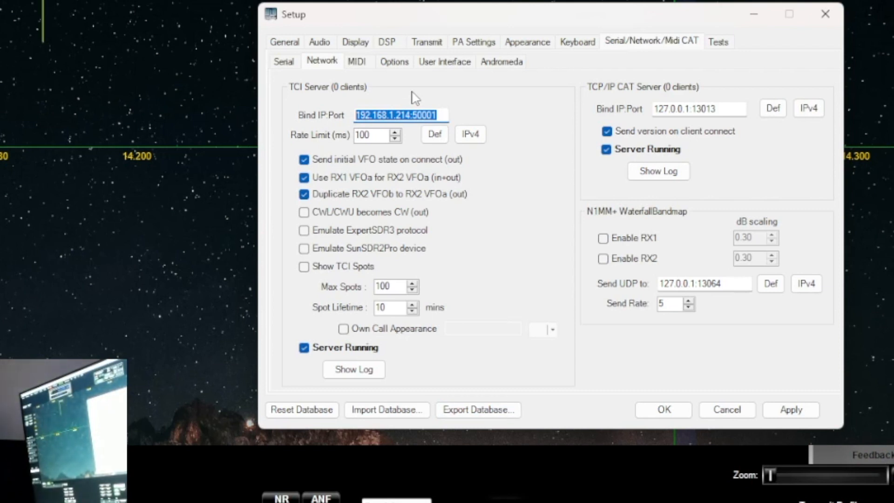
{"action": "left_click", "coordinate": [416, 114]}
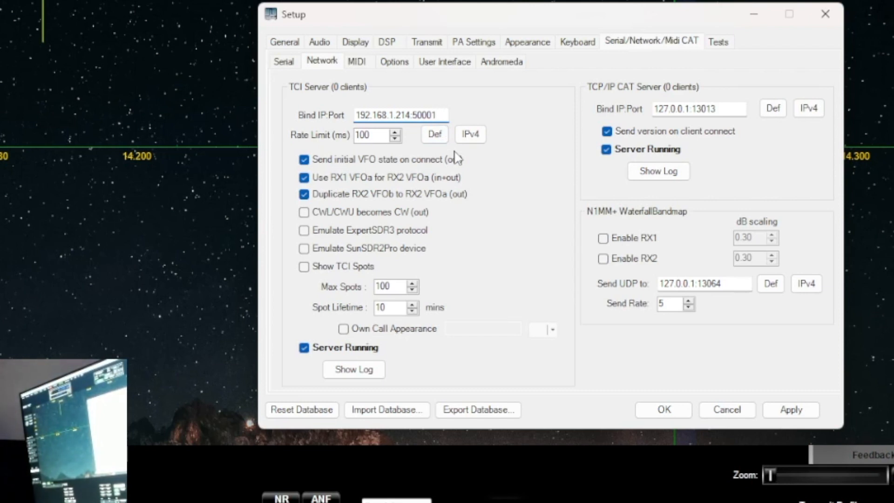
{"action": "triple_click", "coordinate": [400, 114]}
{"action": "type", "text": "13013"}
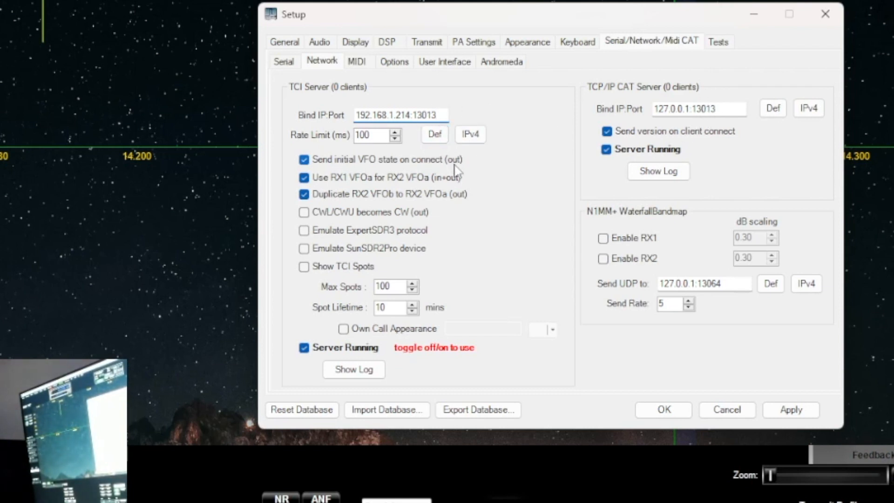
{"action": "left_click", "coordinate": [790, 409]}
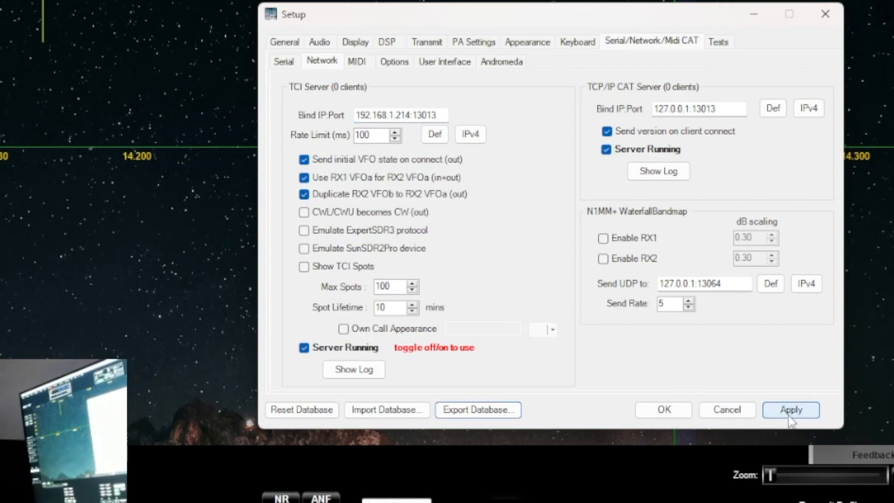
{"action": "mouse_move", "coordinate": [663, 409]}
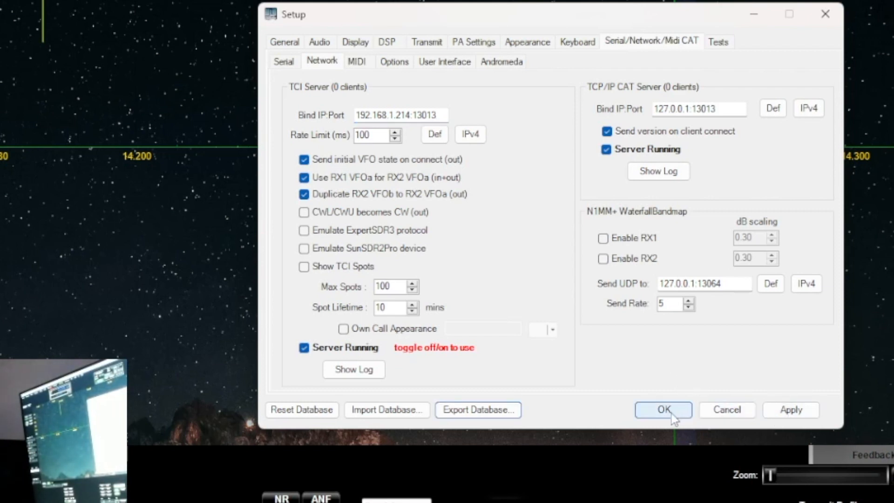
Confirm the settings and close Setup, returning to the main Thetis console
{"action": "left_click", "coordinate": [662, 409]}
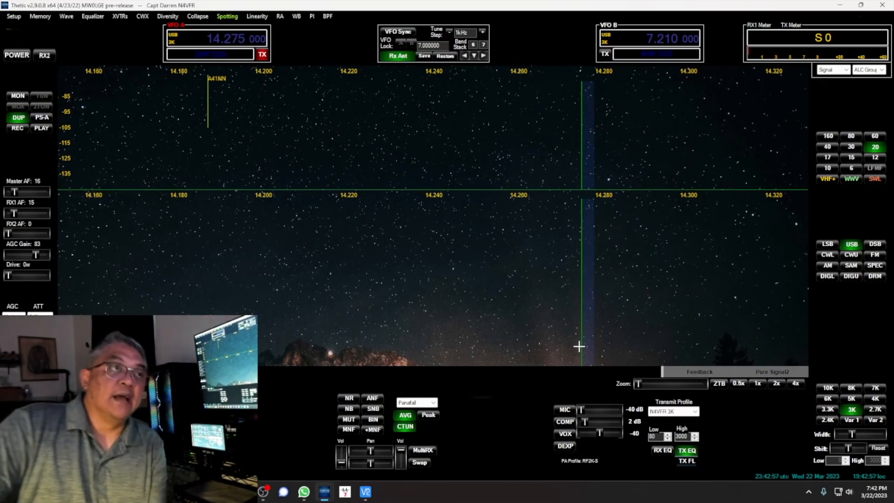
{"action": "mouse_move", "coordinate": [460, 402]}
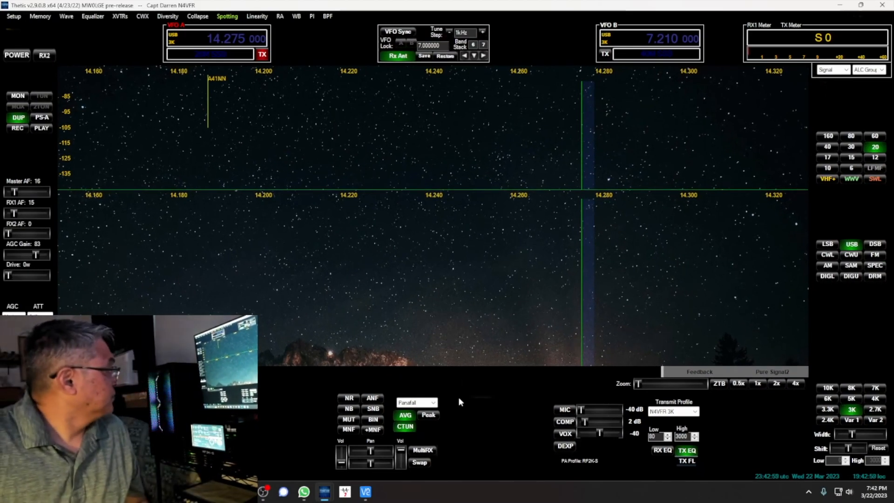
{"action": "left_click", "coordinate": [365, 491]}
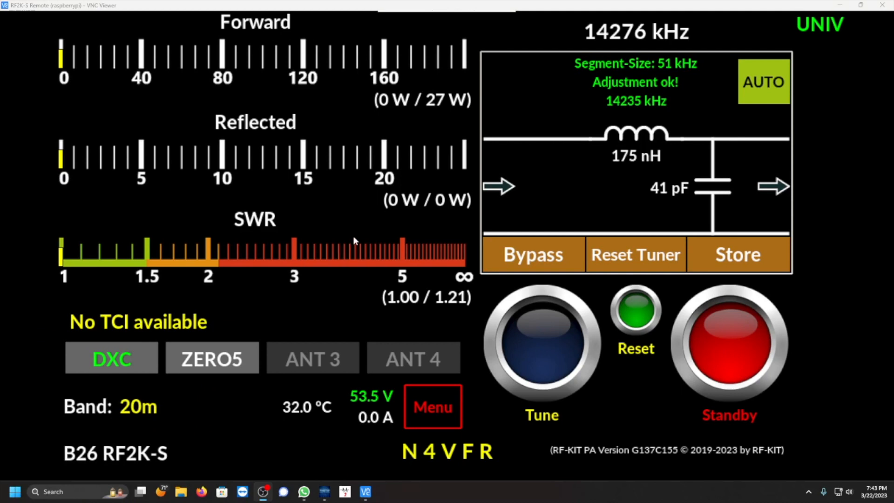
{"action": "mouse_move", "coordinate": [362, 236]}
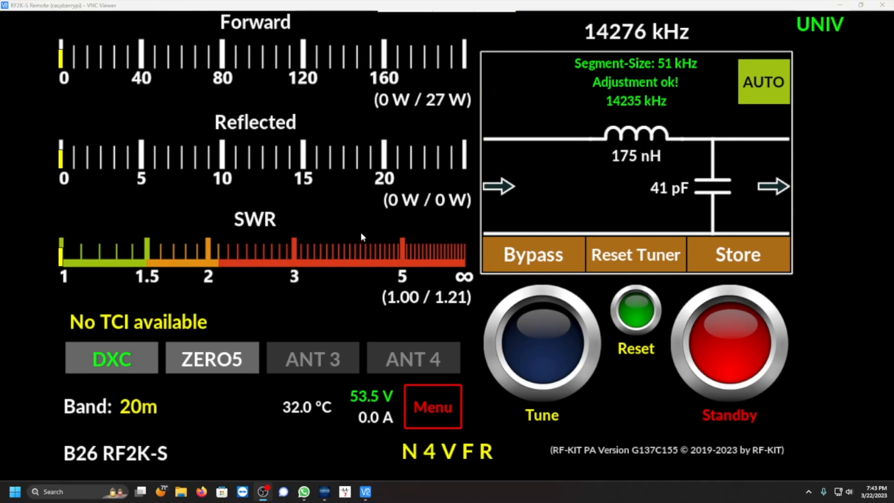
{"action": "mouse_move", "coordinate": [606, 153]}
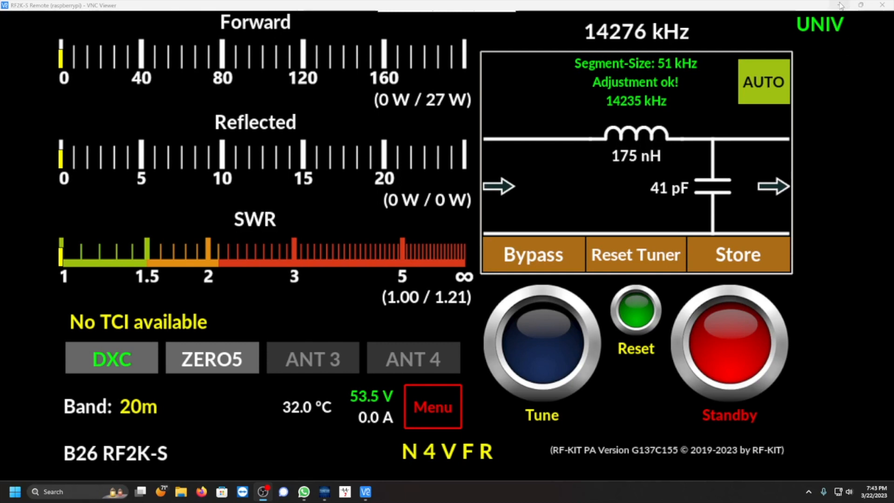
{"action": "mouse_move", "coordinate": [838, 6]}
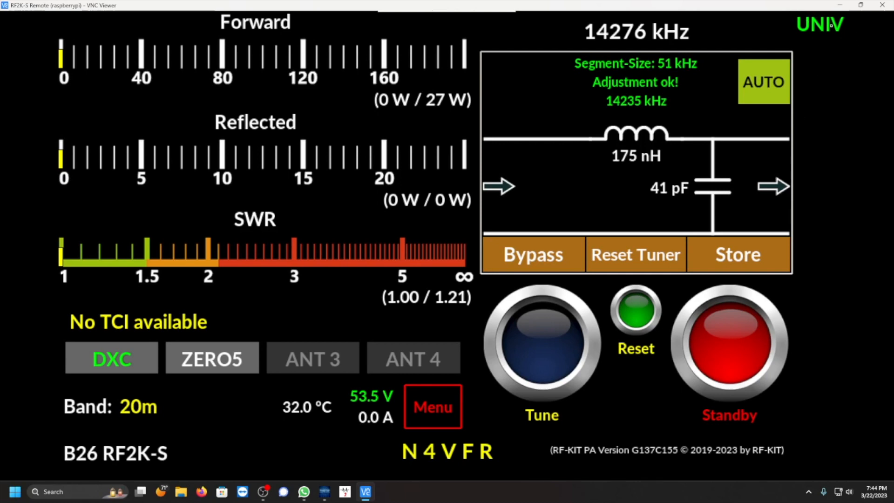
Open the RF2K-S settings menu from the UNIV indicator on the metering display
{"action": "left_click", "coordinate": [431, 407]}
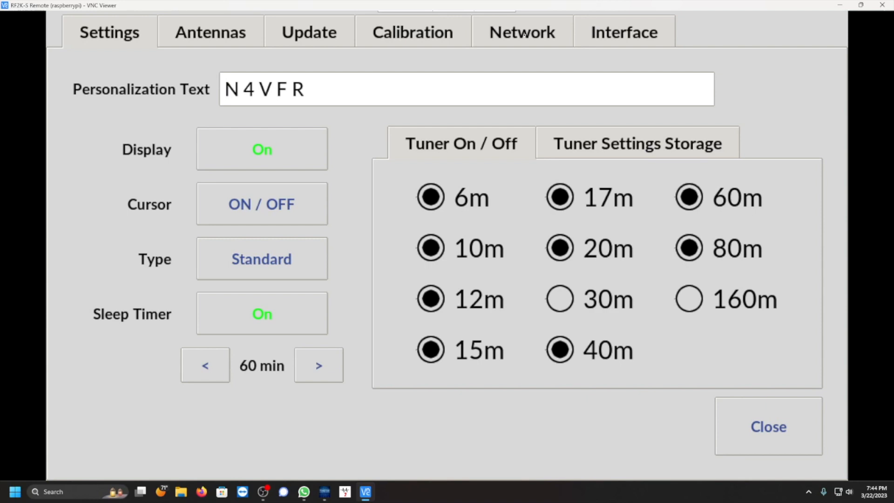
Review the amplifier's LAN and WiFi address pages, ending on the Interface settings section
{"action": "left_click", "coordinate": [520, 32]}
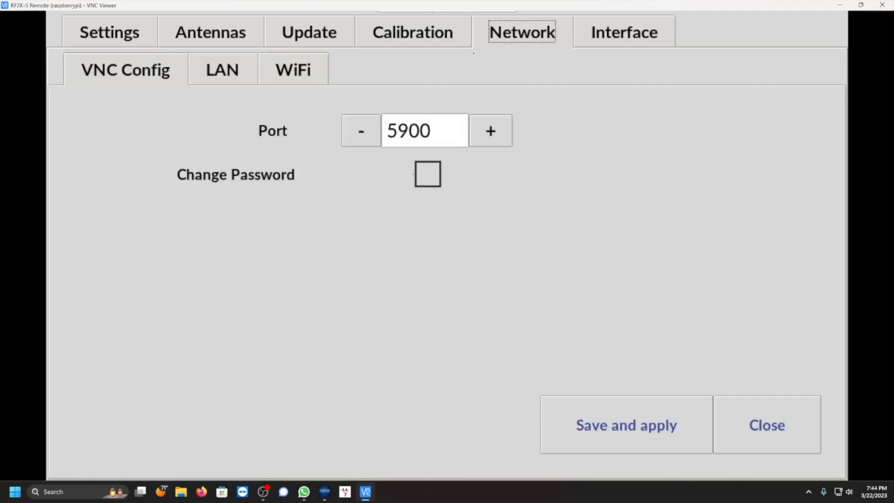
{"action": "left_click", "coordinate": [221, 69]}
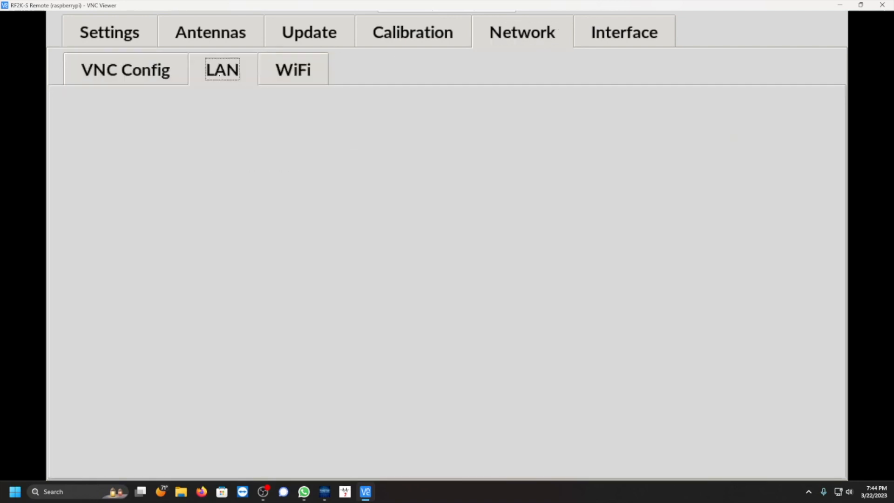
{"action": "left_click", "coordinate": [222, 69]}
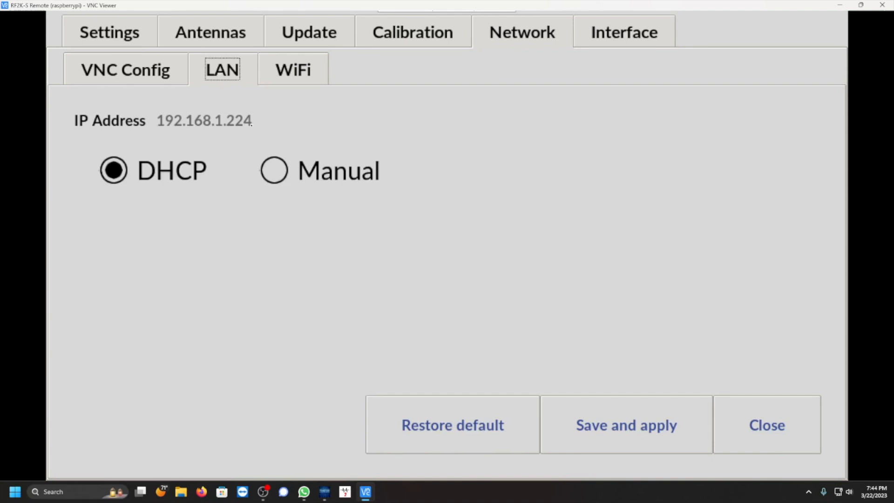
{"action": "mouse_move", "coordinate": [249, 125]}
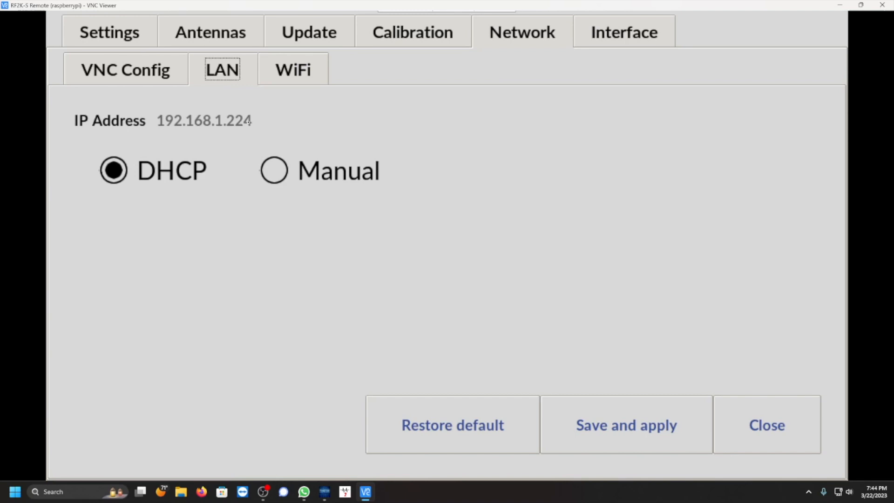
{"action": "left_click", "coordinate": [292, 69]}
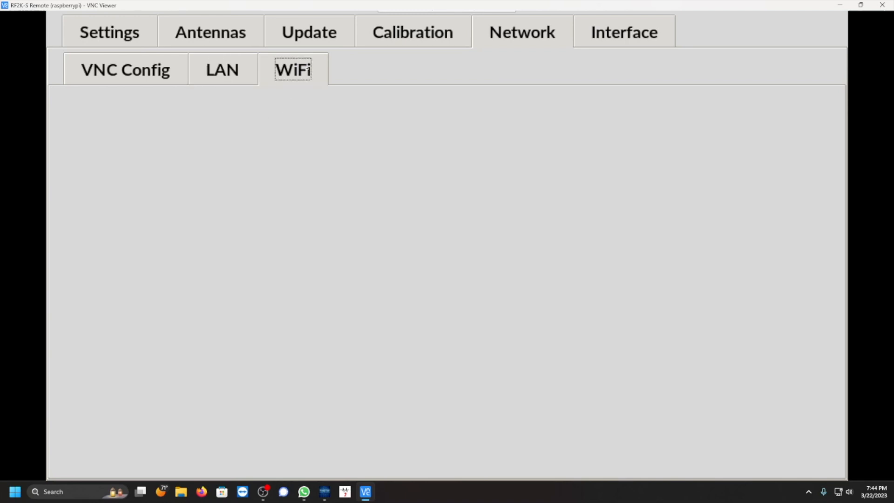
{"action": "left_click", "coordinate": [292, 69]}
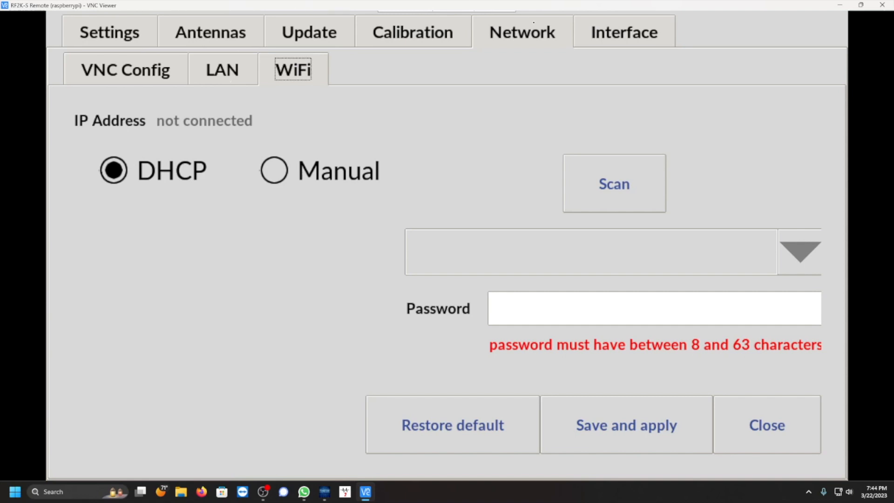
{"action": "left_click", "coordinate": [622, 32]}
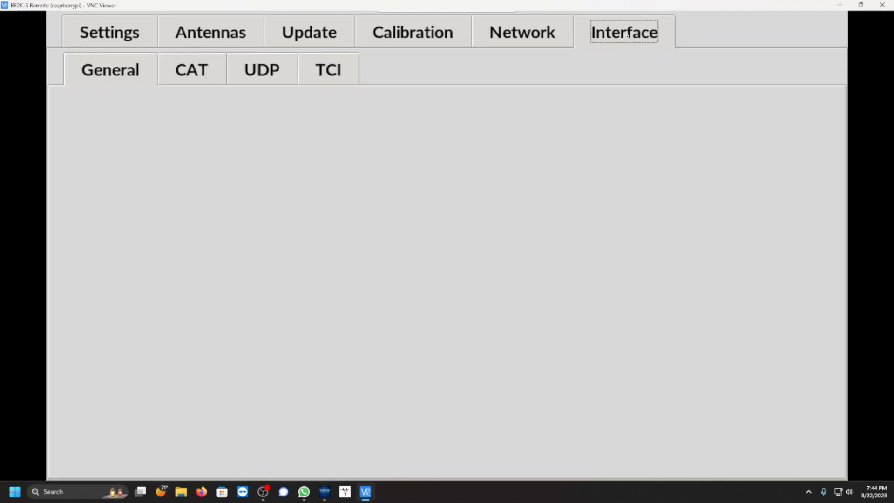
Verify TCI is the default interface under General, then show the TCI host/port page
{"action": "left_click", "coordinate": [624, 33]}
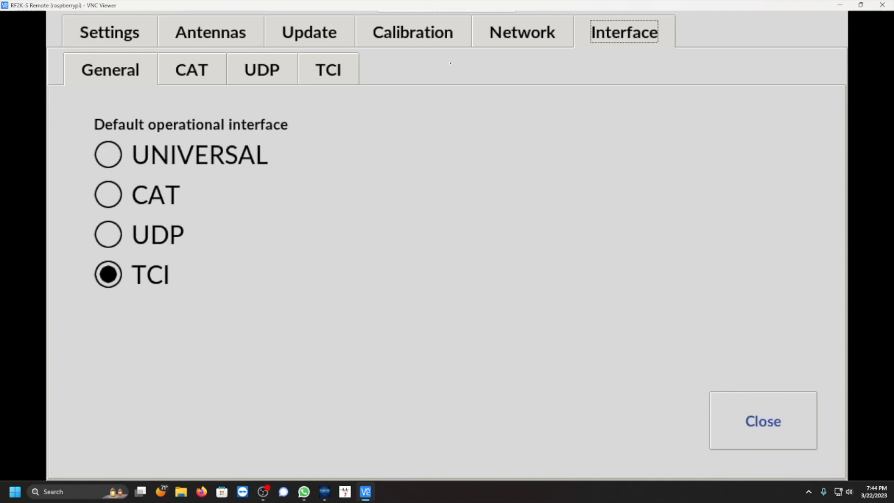
{"action": "left_click", "coordinate": [327, 70]}
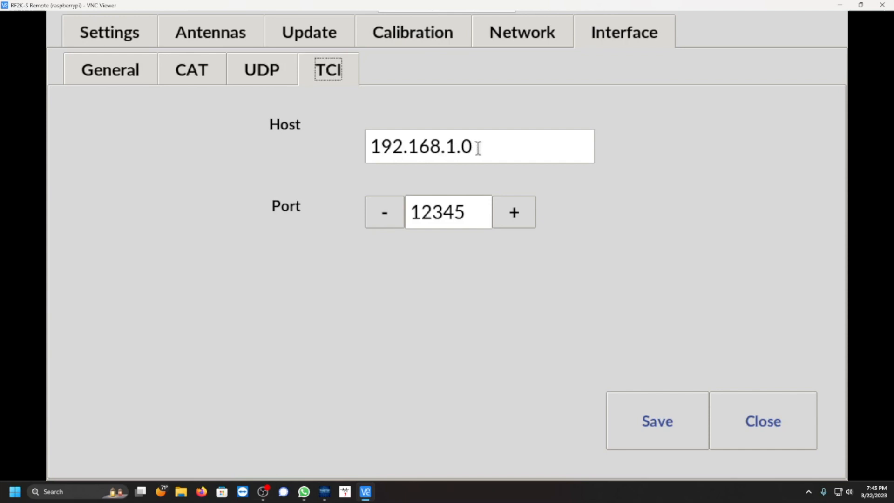
Set the amplifier's TCI host to 192.168.1.214 and port 13013, save, and close settings
{"action": "left_click", "coordinate": [479, 146]}
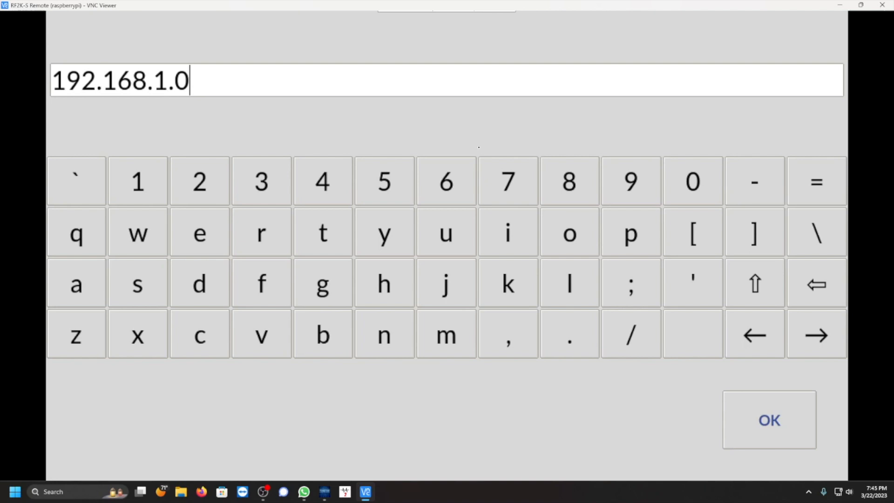
{"action": "left_click", "coordinate": [814, 284]}
{"action": "type", "text": "214"}
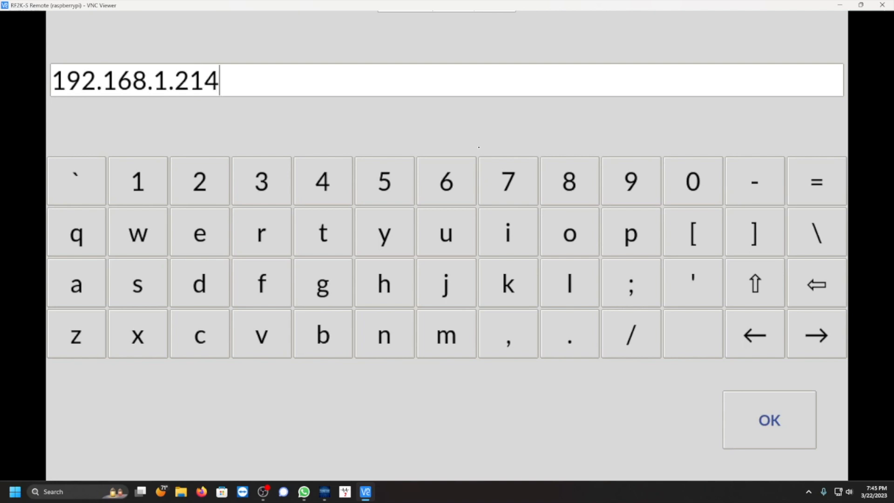
{"action": "mouse_move", "coordinate": [887, 418]}
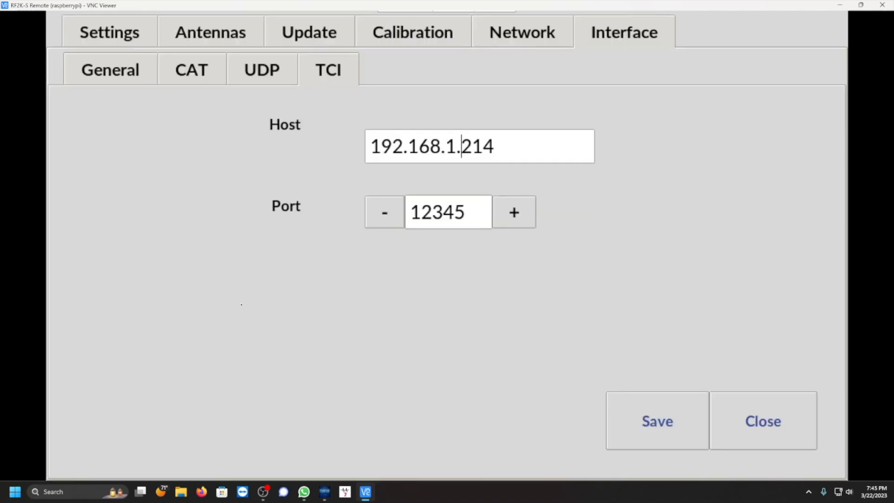
{"action": "mouse_move", "coordinate": [589, 258]}
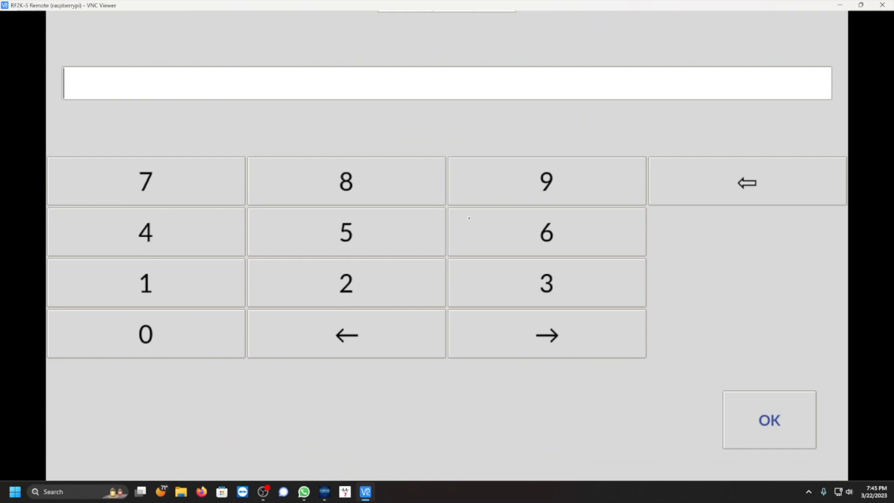
{"action": "left_click", "coordinate": [545, 283]}
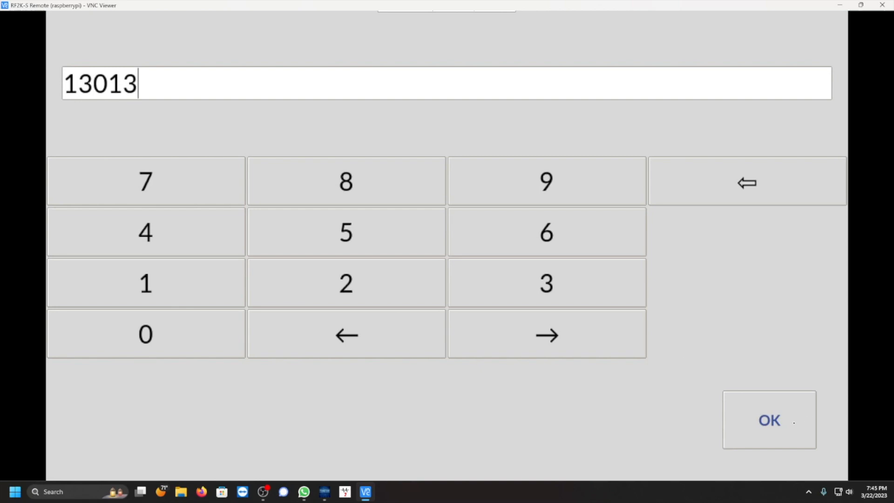
{"action": "left_click", "coordinate": [767, 420]}
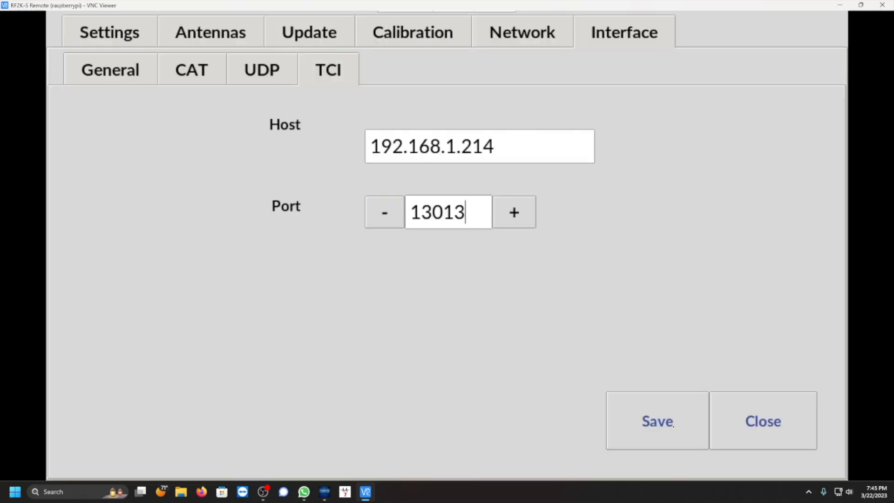
{"action": "left_click", "coordinate": [656, 421]}
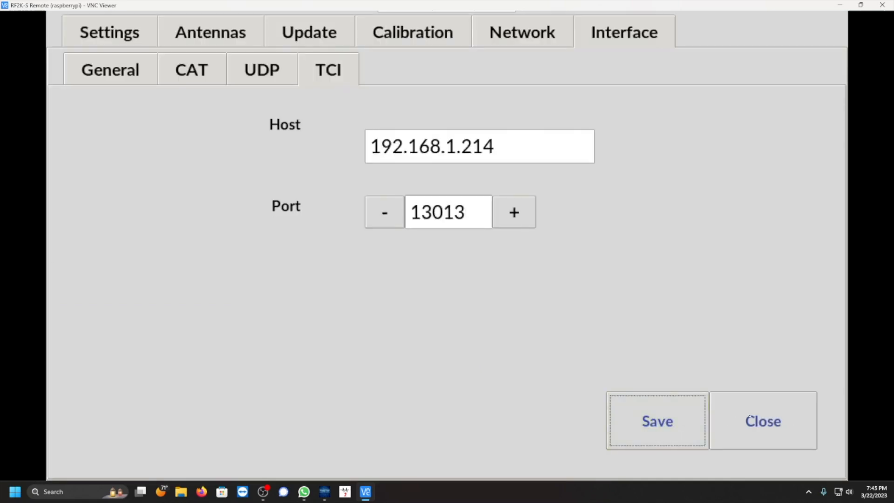
{"action": "left_click", "coordinate": [762, 421]}
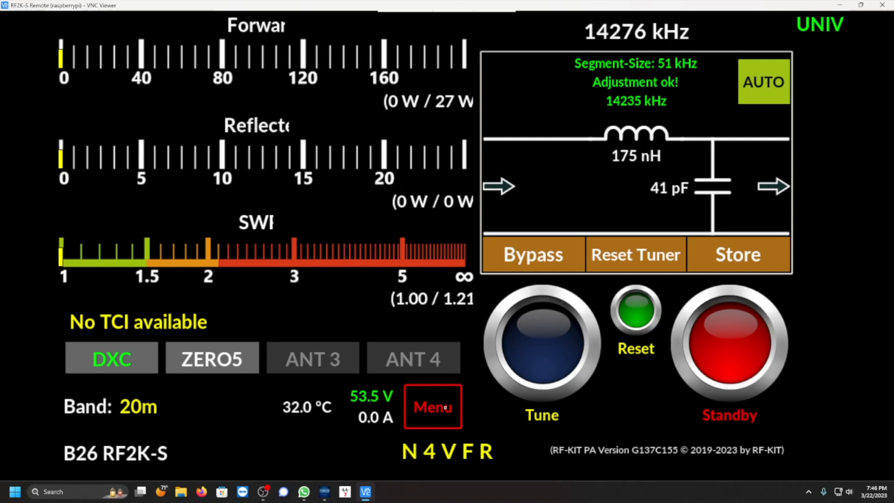
Reopen the RF2K-S TCI page to confirm host 192.168.1.214, port 13013, then switch to Thetis
{"action": "left_click", "coordinate": [432, 406]}
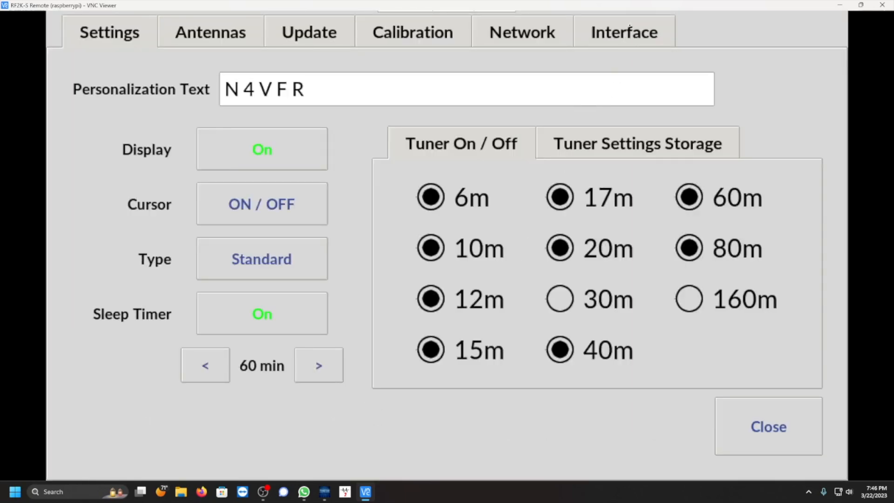
{"action": "left_click", "coordinate": [623, 32]}
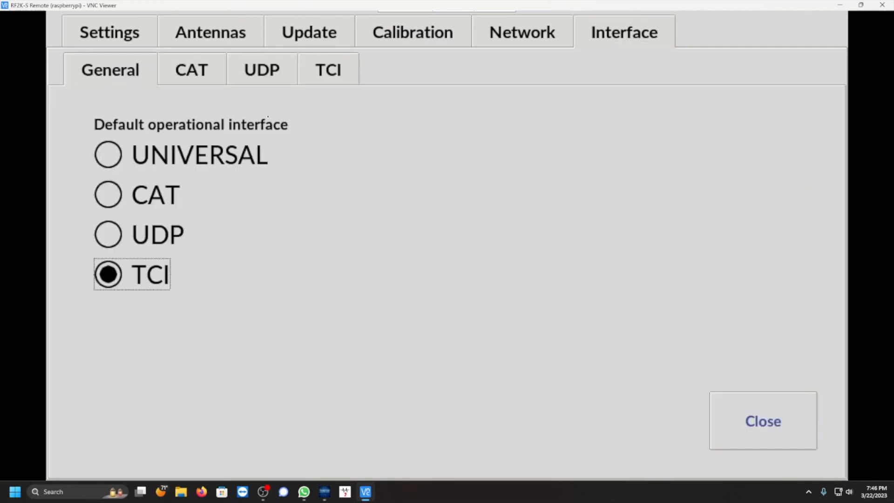
{"action": "left_click", "coordinate": [328, 69]}
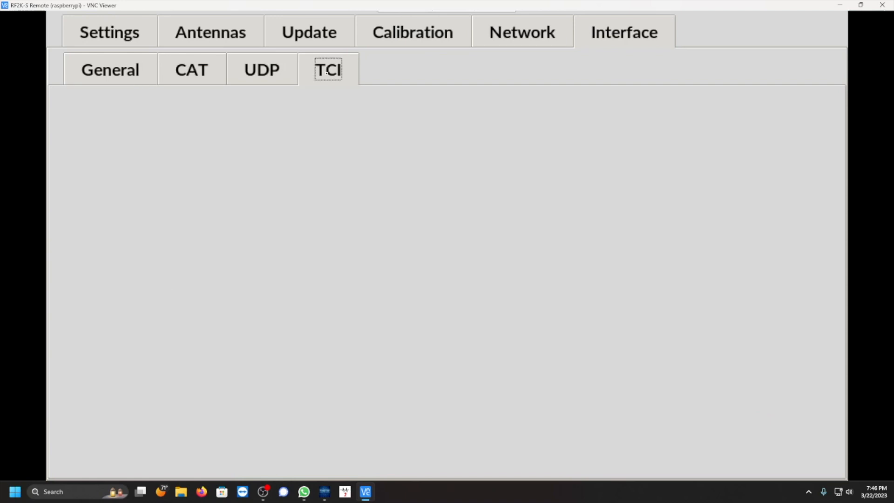
{"action": "left_click", "coordinate": [327, 69]}
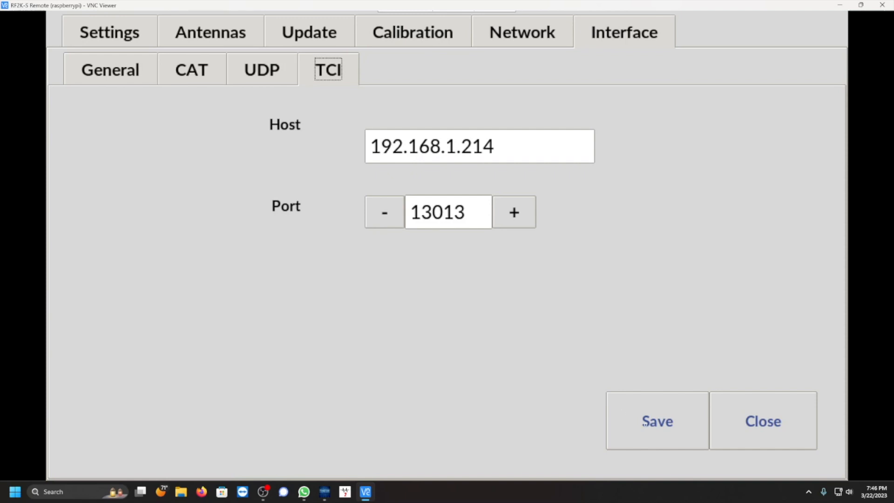
{"action": "left_click", "coordinate": [656, 421]}
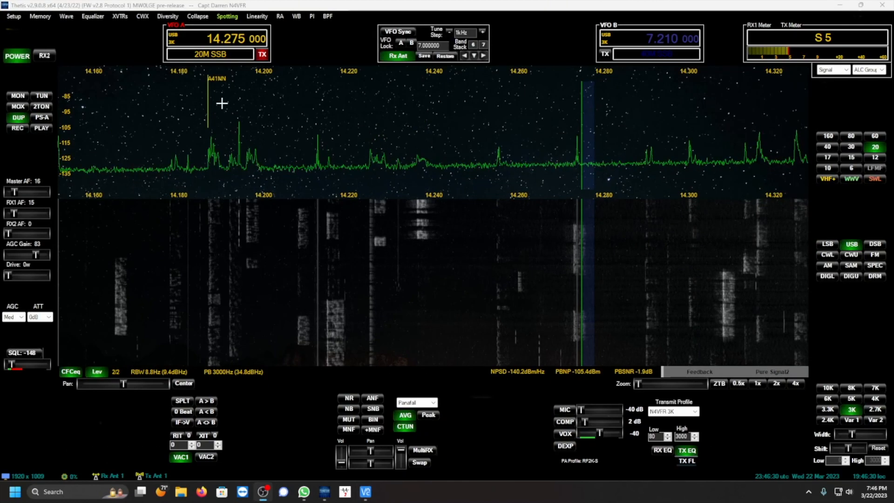
Bind the Thetis TCI server to 192.168.1.214:13013 and restart it
{"action": "left_click", "coordinate": [13, 15]}
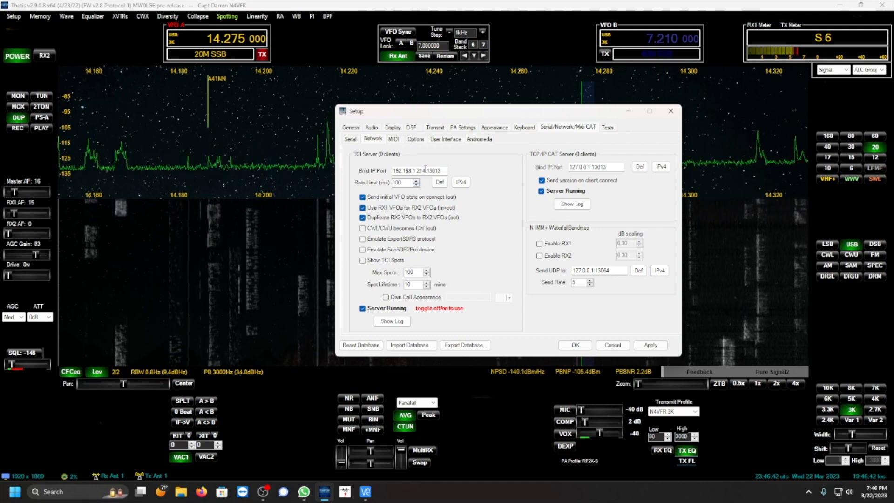
{"action": "left_click", "coordinate": [460, 182]}
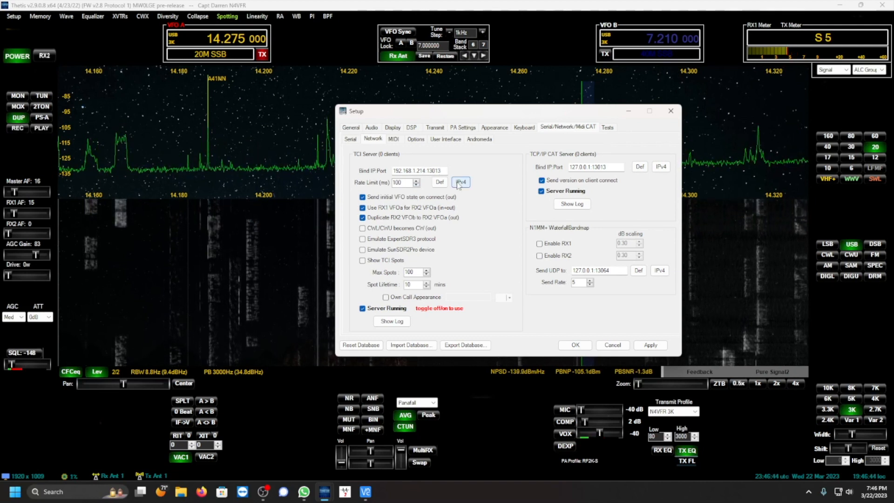
{"action": "left_click", "coordinate": [461, 182]}
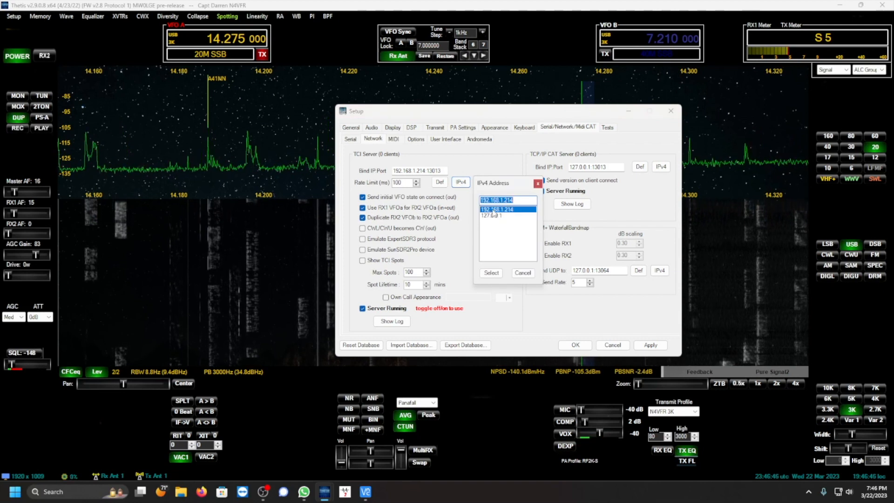
{"action": "left_click", "coordinate": [492, 215]}
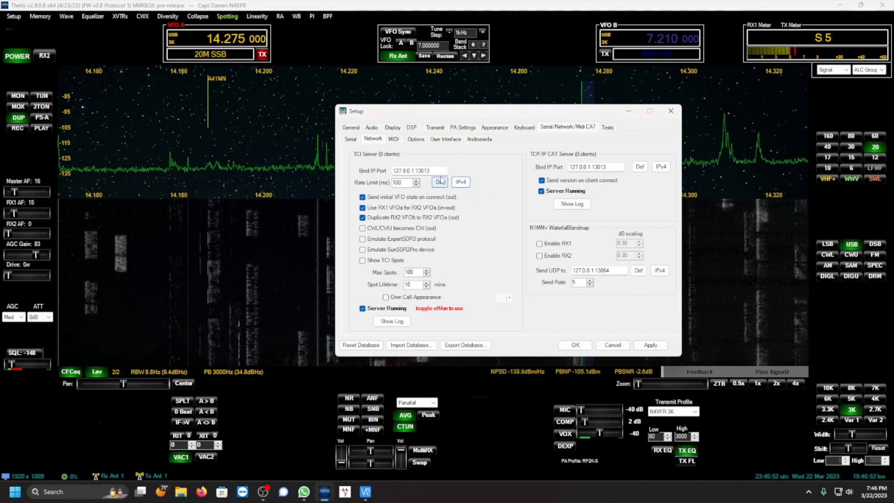
{"action": "left_click", "coordinate": [439, 181]}
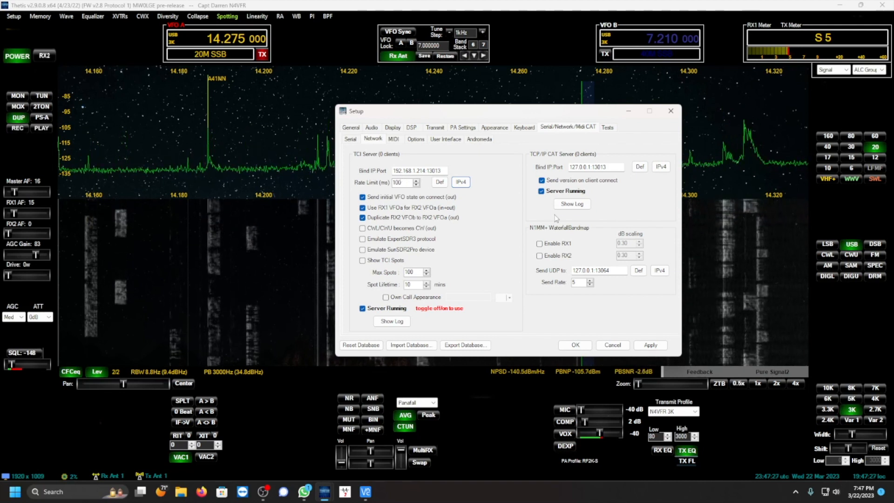
{"action": "left_click", "coordinate": [362, 308]}
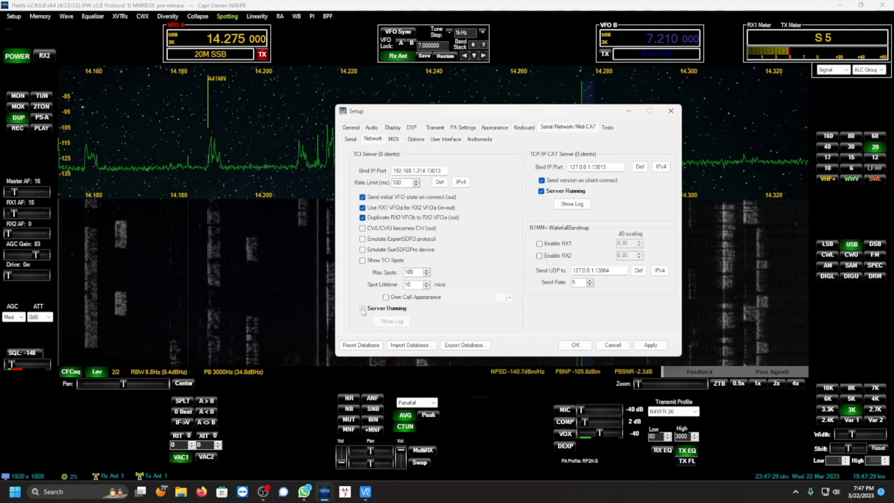
{"action": "left_click", "coordinate": [362, 308]}
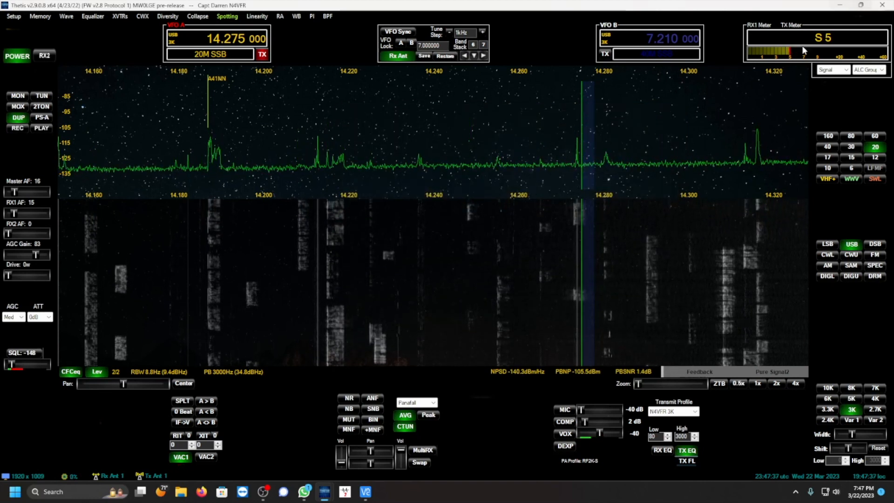
Check the RF2K-S Interface > TCI host and port, then close Thetis Setup with OK
{"action": "left_click", "coordinate": [366, 492]}
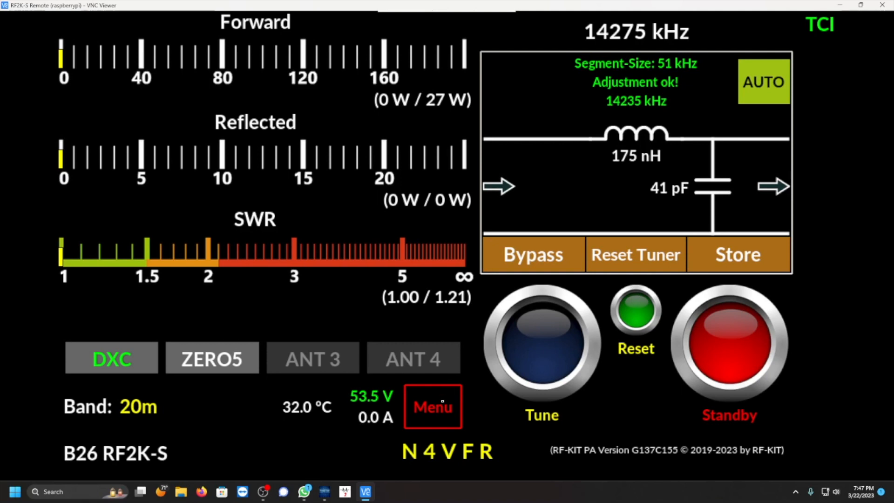
{"action": "left_click", "coordinate": [432, 406]}
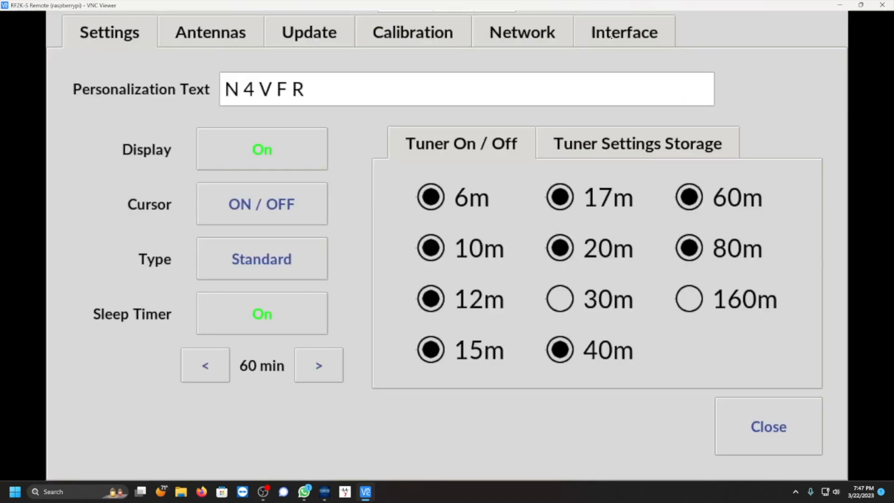
{"action": "left_click", "coordinate": [623, 32]}
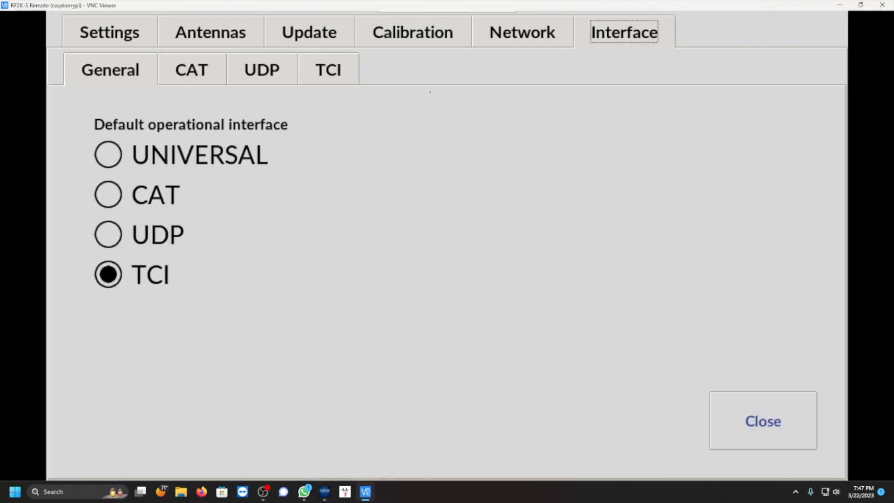
{"action": "left_click", "coordinate": [328, 69]}
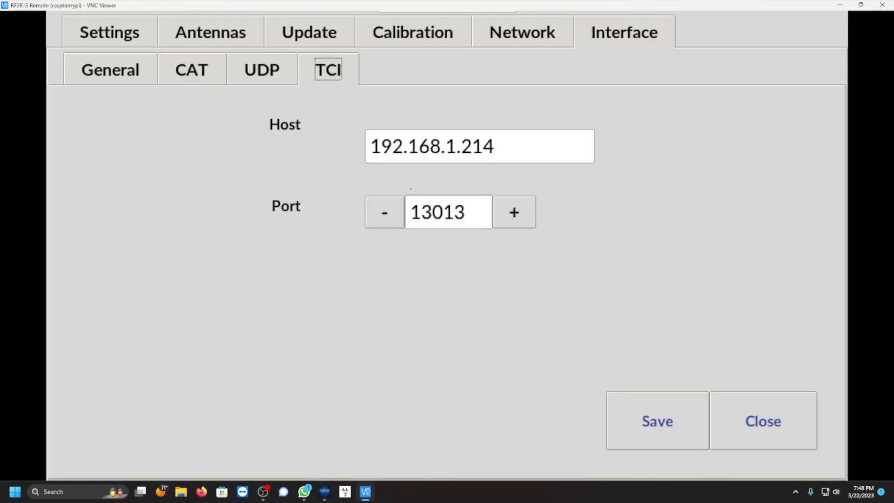
{"action": "mouse_move", "coordinate": [436, 156]}
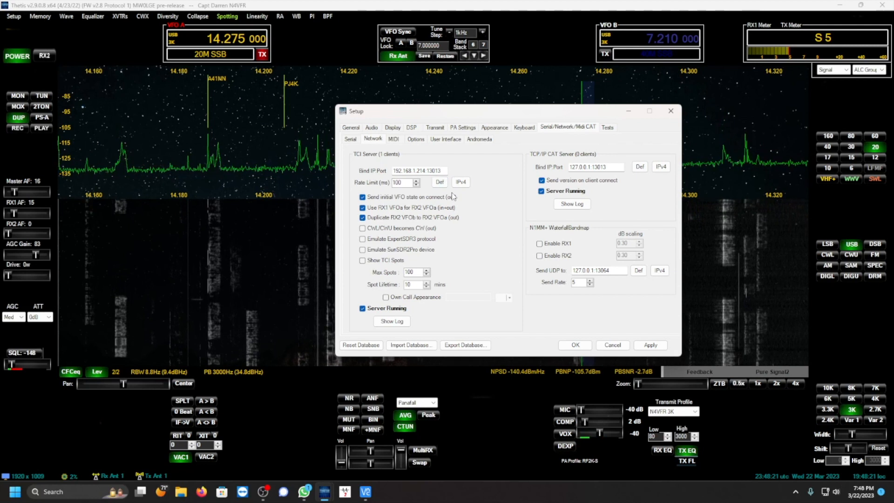
{"action": "left_click", "coordinate": [459, 181]}
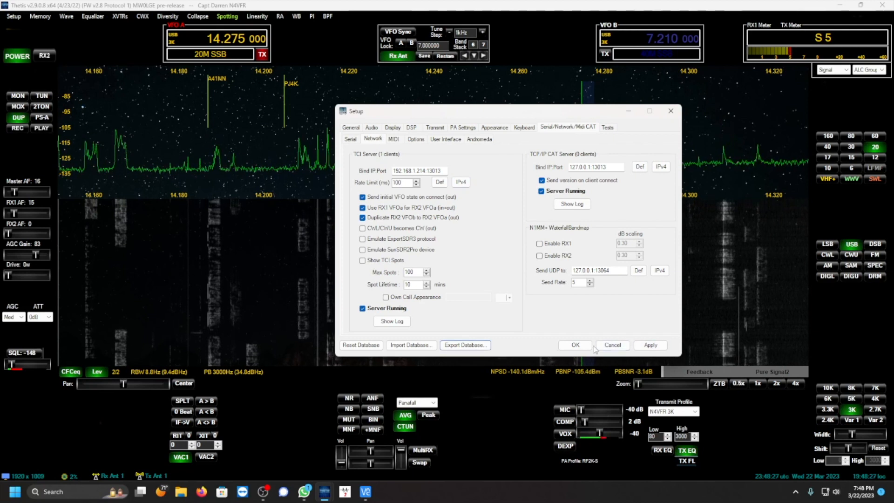
{"action": "left_click", "coordinate": [574, 344]}
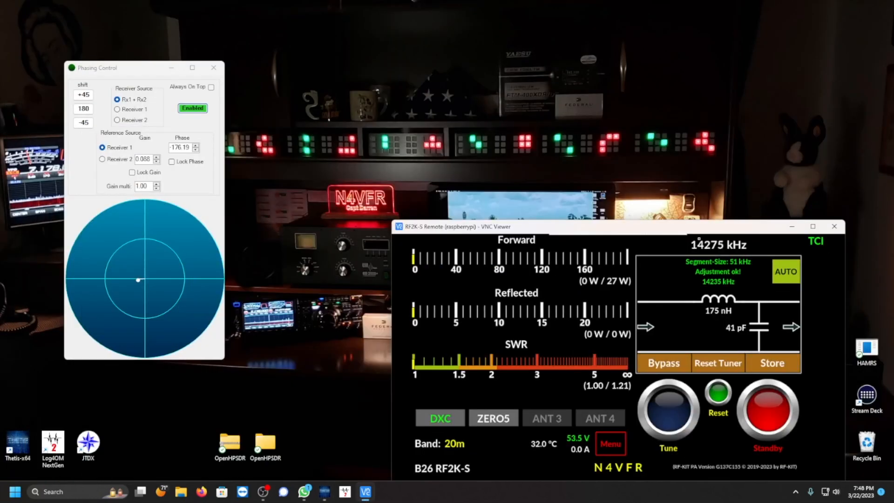
Enlarge the RF2K-S Remote window, then shrink it to sit beside Thetis
{"action": "left_click", "coordinate": [213, 67]}
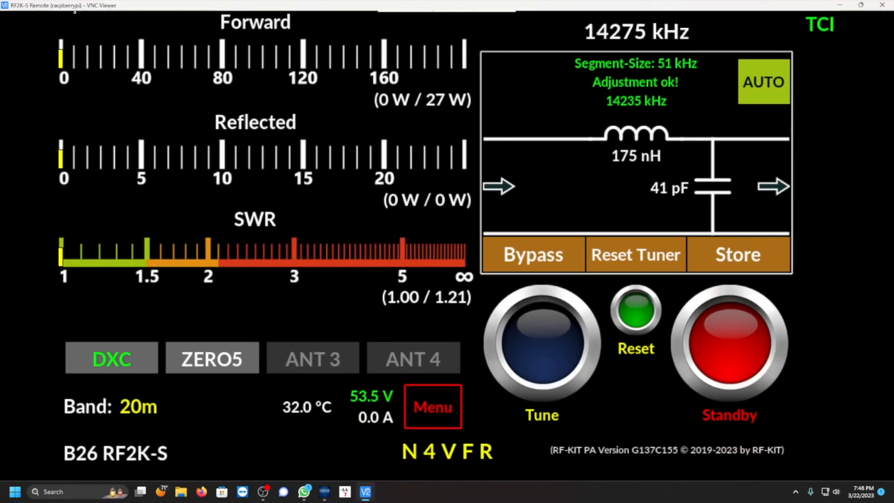
{"action": "left_click", "coordinate": [860, 5]}
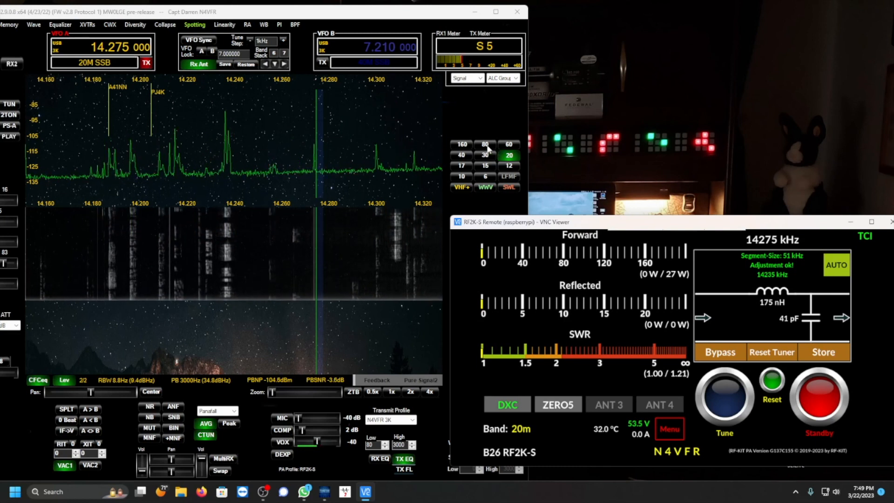
Switch Thetis to 80 m, 40 m, then 20 m while the amplifier follows
{"action": "left_click", "coordinate": [461, 144]}
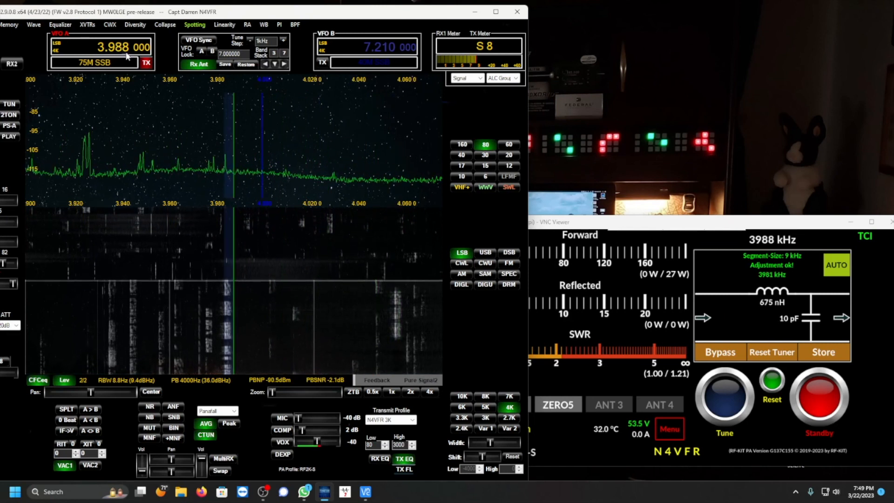
{"action": "left_click", "coordinate": [462, 155]}
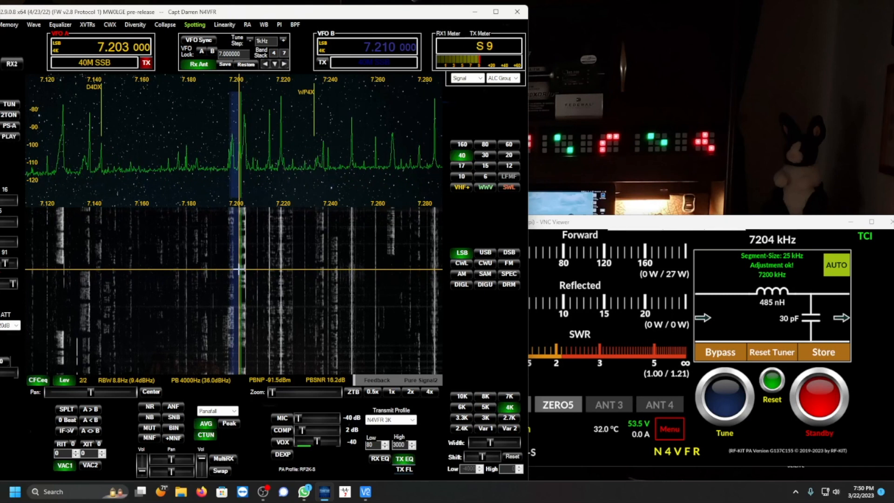
{"action": "left_click", "coordinate": [207, 120]}
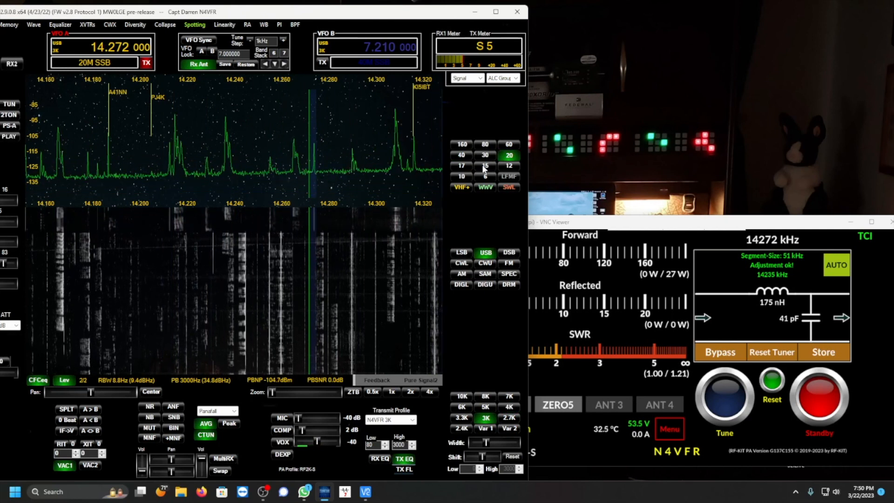
Step Thetis through 15 m and 80 m, ending on 40 m at 7.157 MHz
{"action": "left_click", "coordinate": [485, 166]}
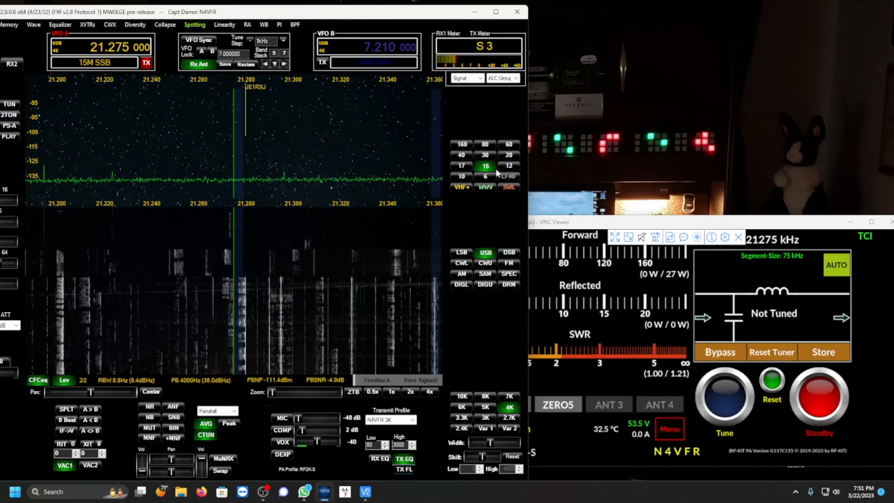
{"action": "left_click", "coordinate": [460, 177]}
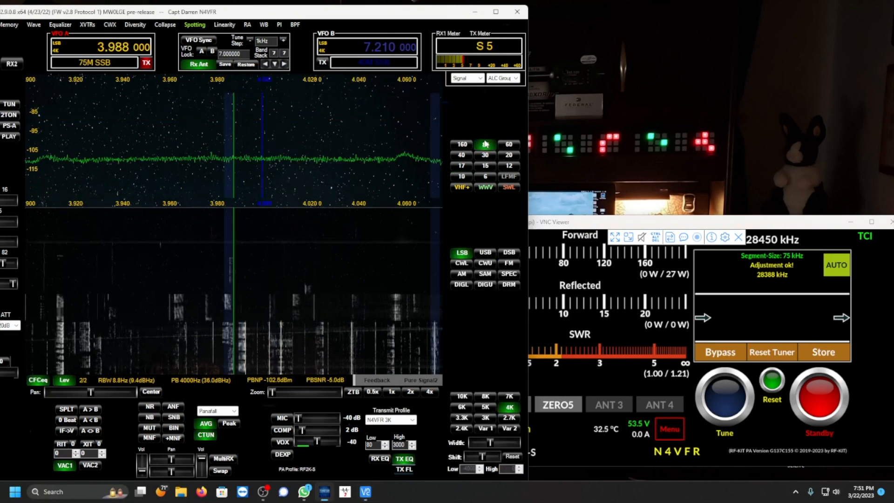
{"action": "left_click", "coordinate": [461, 155]}
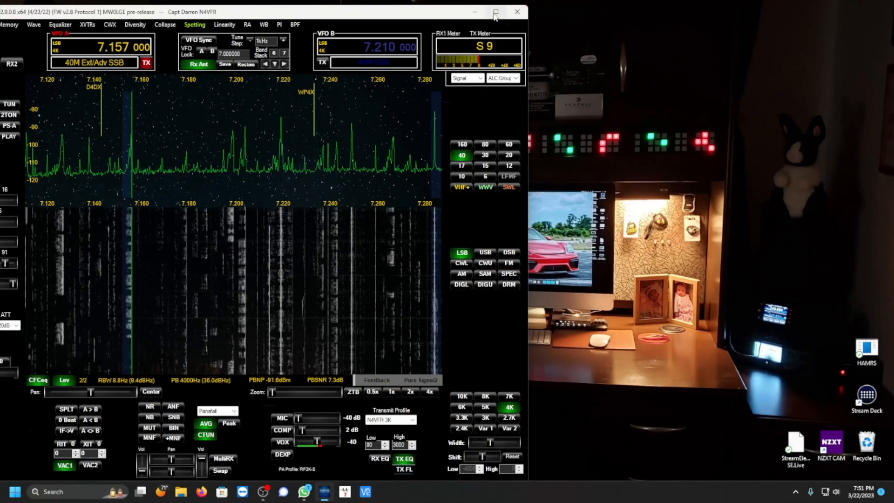
{"action": "left_click", "coordinate": [495, 11]}
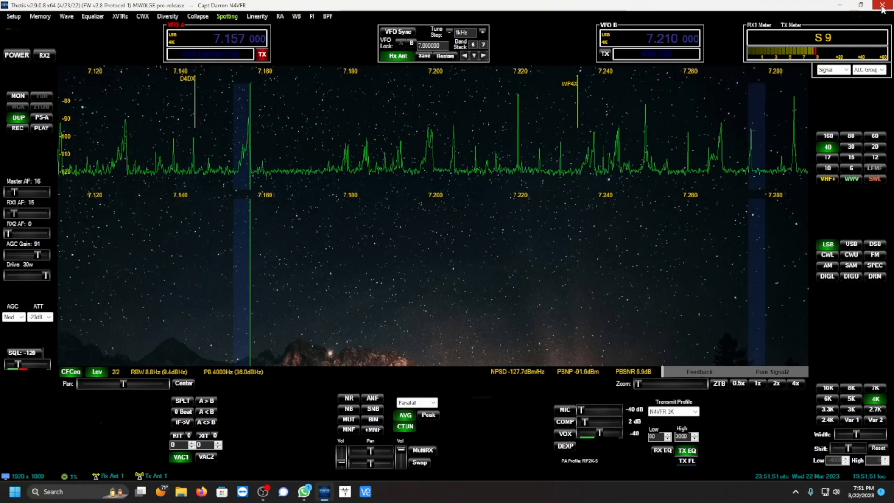
Maximize the Thetis console to full screen
{"action": "left_click", "coordinate": [881, 6]}
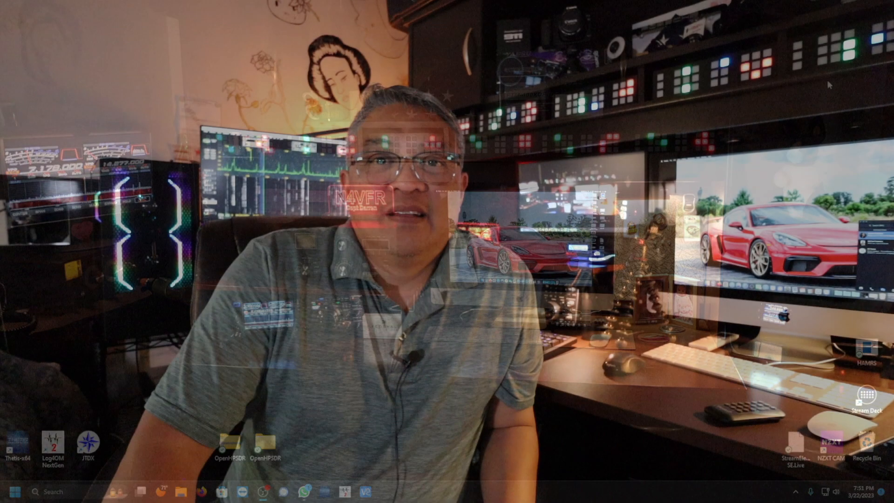